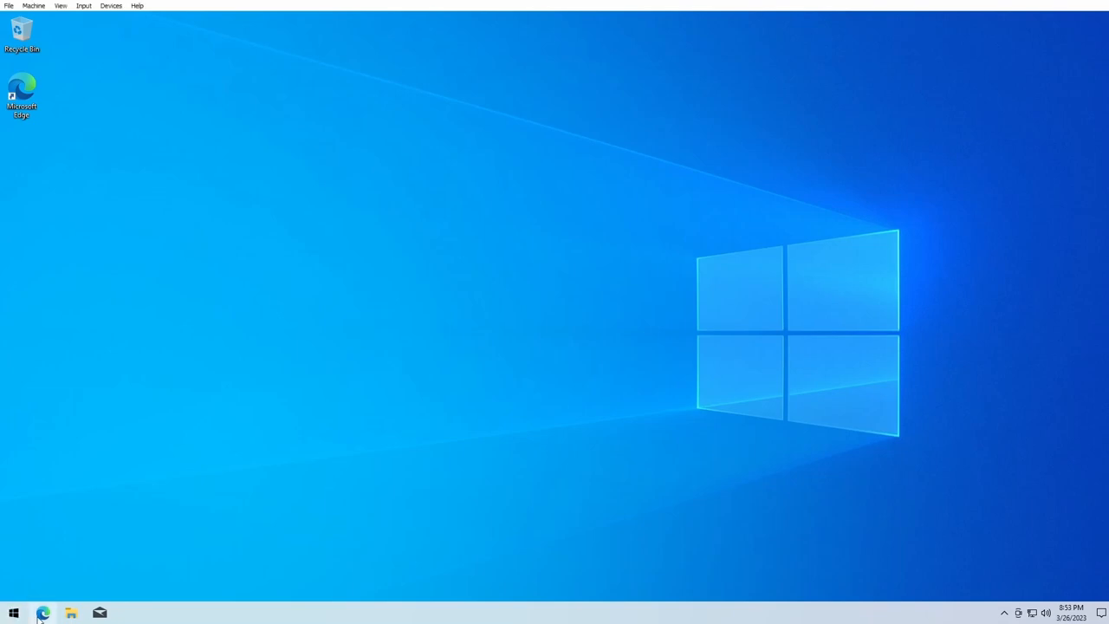
Launch Edge and search Google for 'anaconda' using the search suggestion.
{"action": "left_click", "coordinate": [42, 612]}
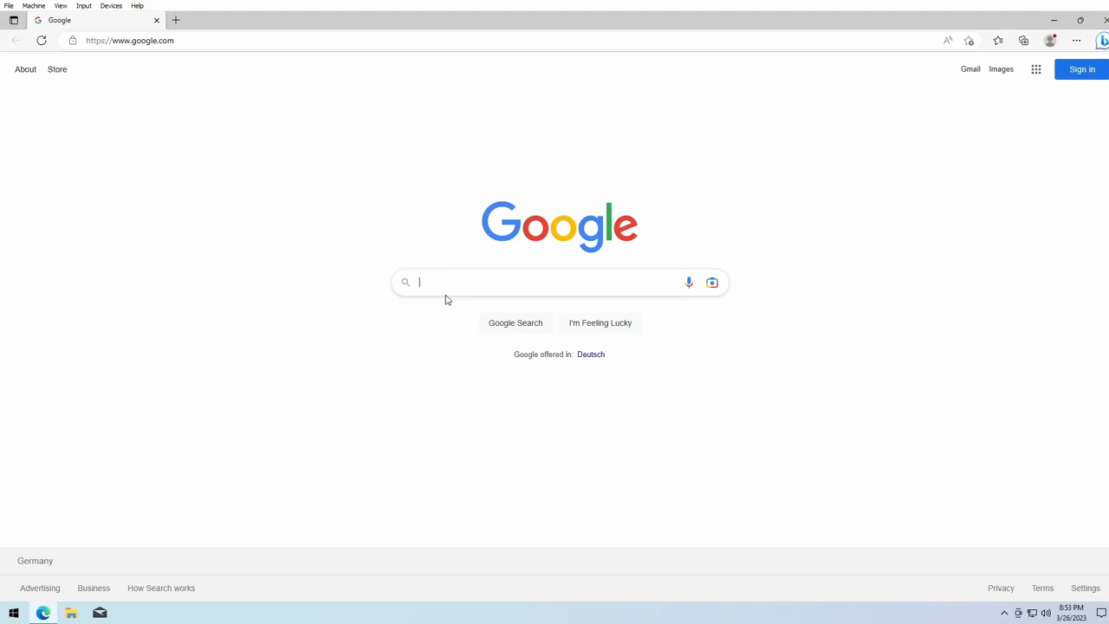
{"action": "type", "text": "anad"}
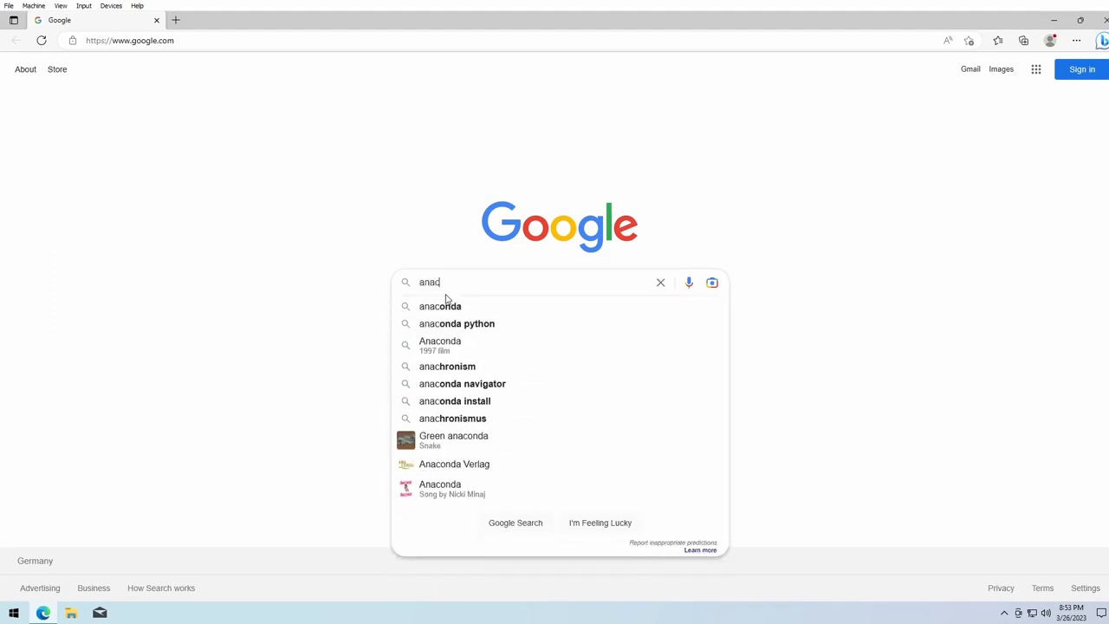
{"action": "left_click", "coordinate": [439, 306]}
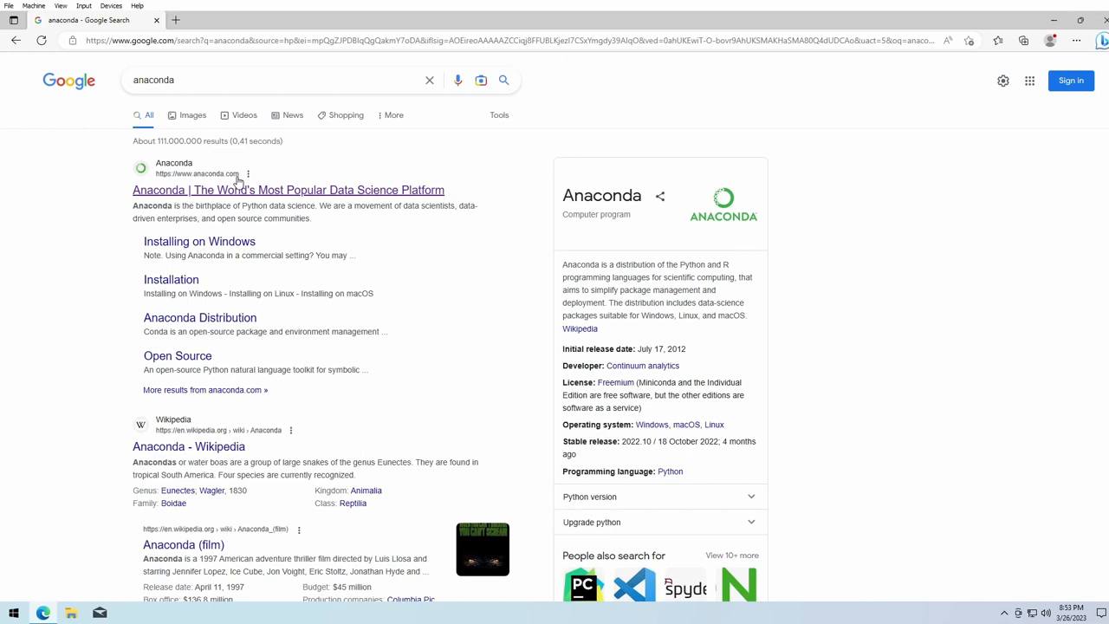
{"action": "mouse_move", "coordinate": [251, 199]}
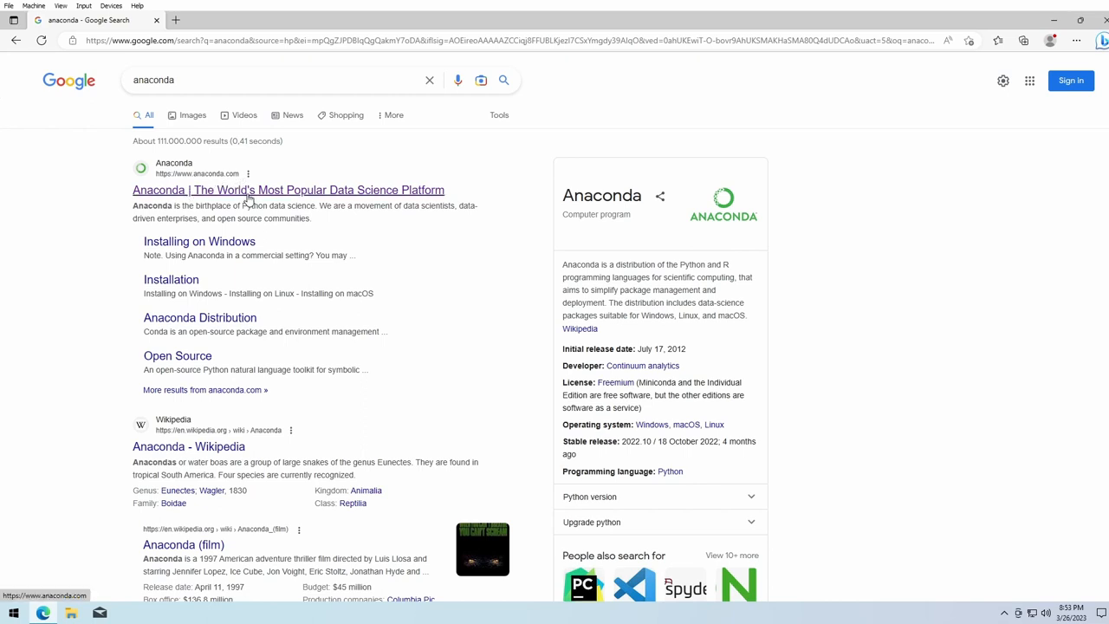
{"action": "mouse_move", "coordinate": [355, 190]}
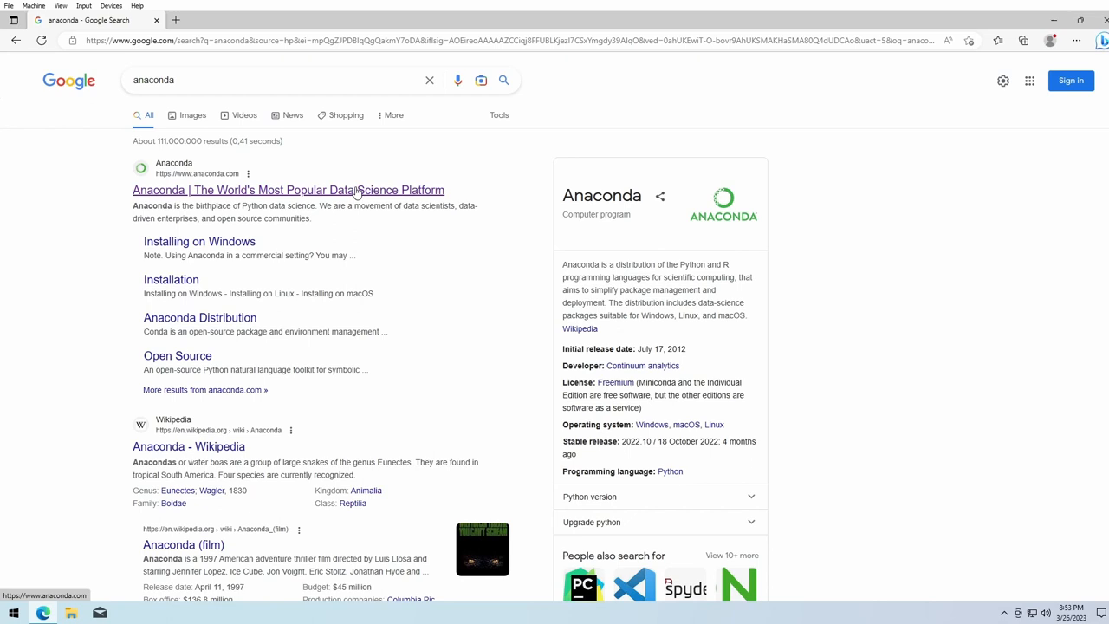
Download the Windows installer from anaconda.com and keep it despite the harmful-file warning.
{"action": "left_click", "coordinate": [288, 190]}
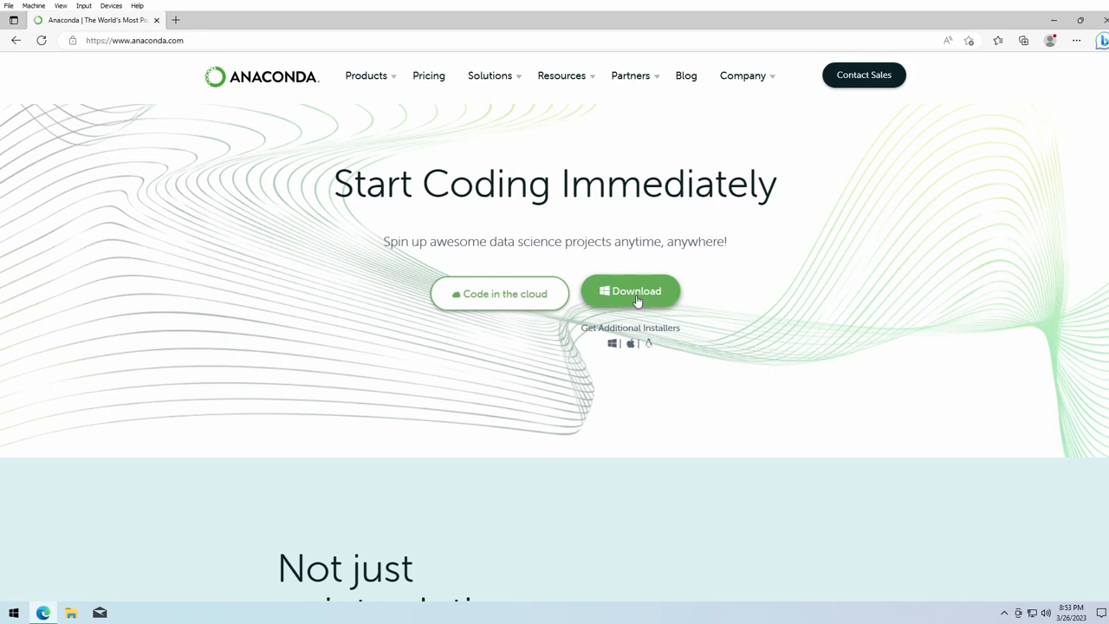
{"action": "left_click", "coordinate": [630, 291]}
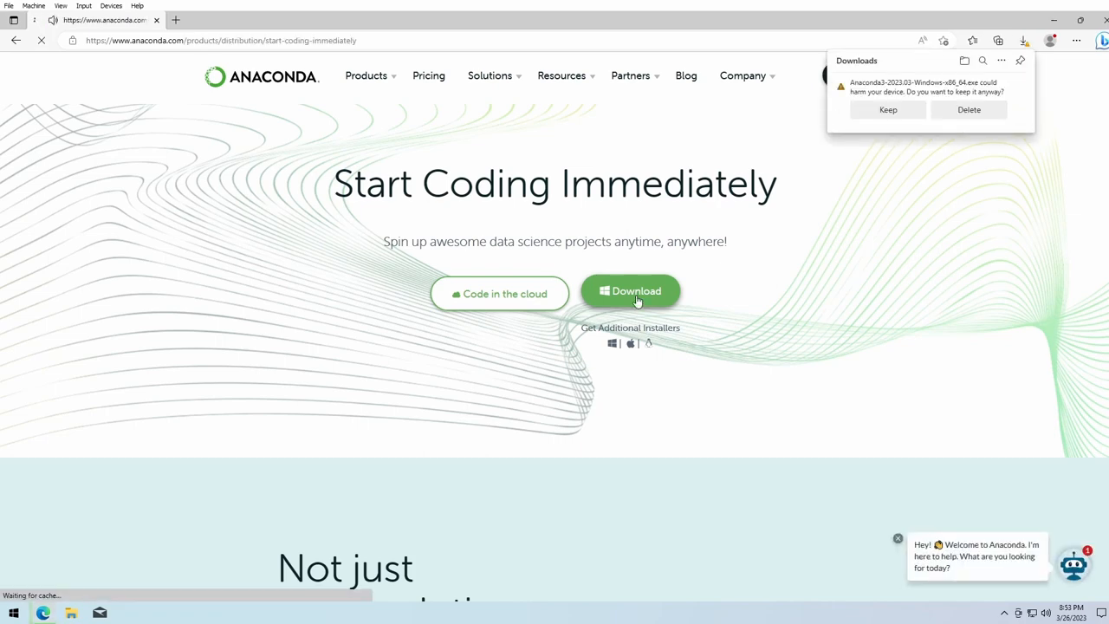
{"action": "left_click", "coordinate": [630, 291]}
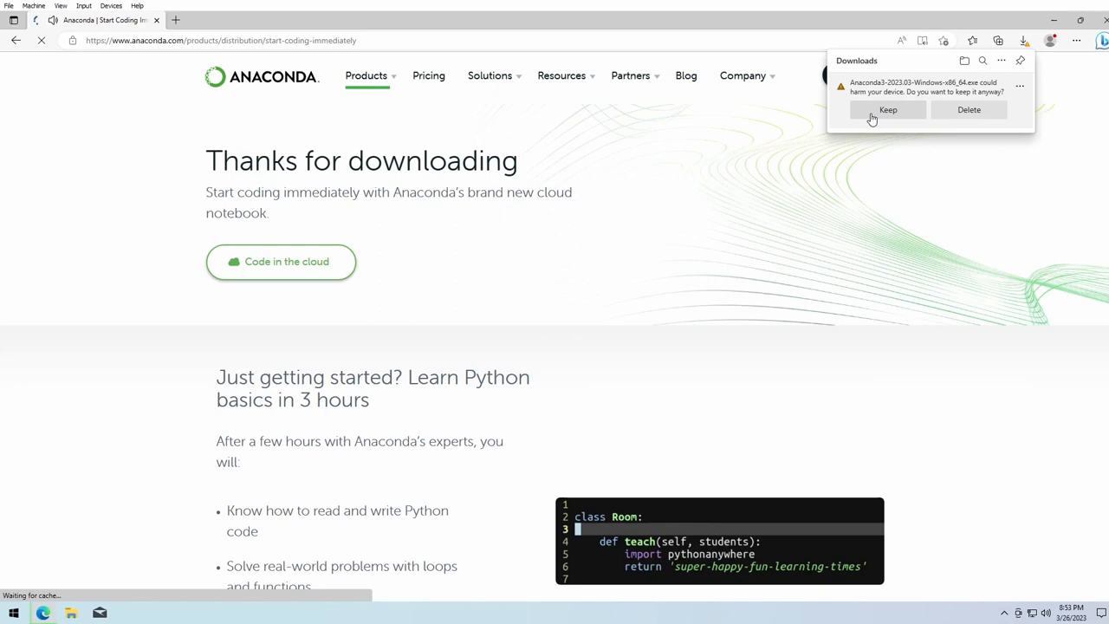
{"action": "left_click", "coordinate": [887, 109]}
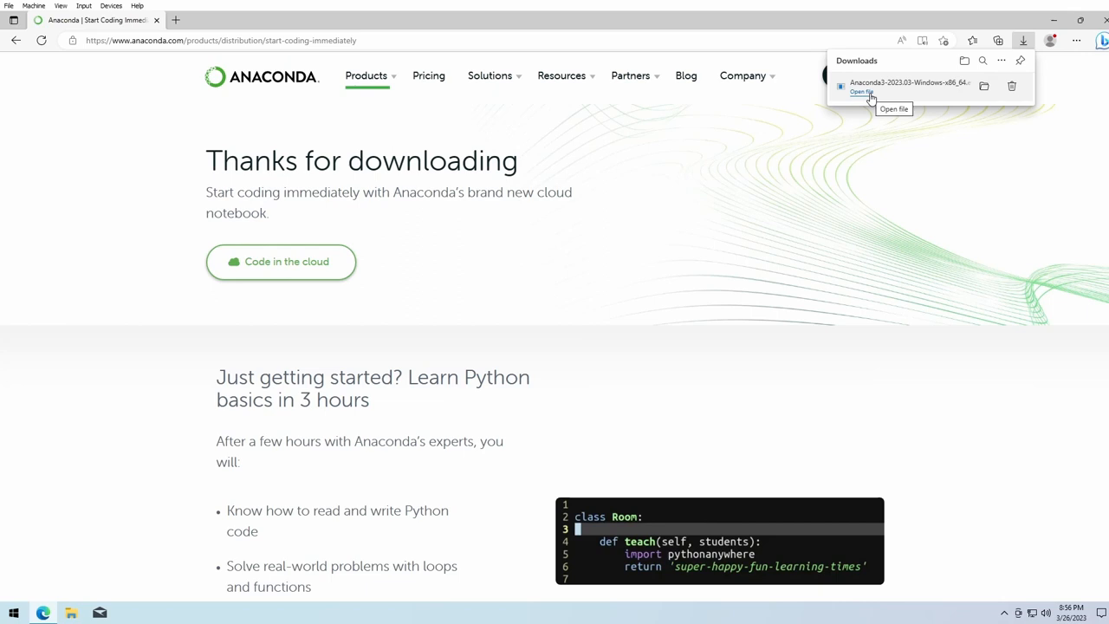
{"action": "mouse_move", "coordinate": [897, 106]}
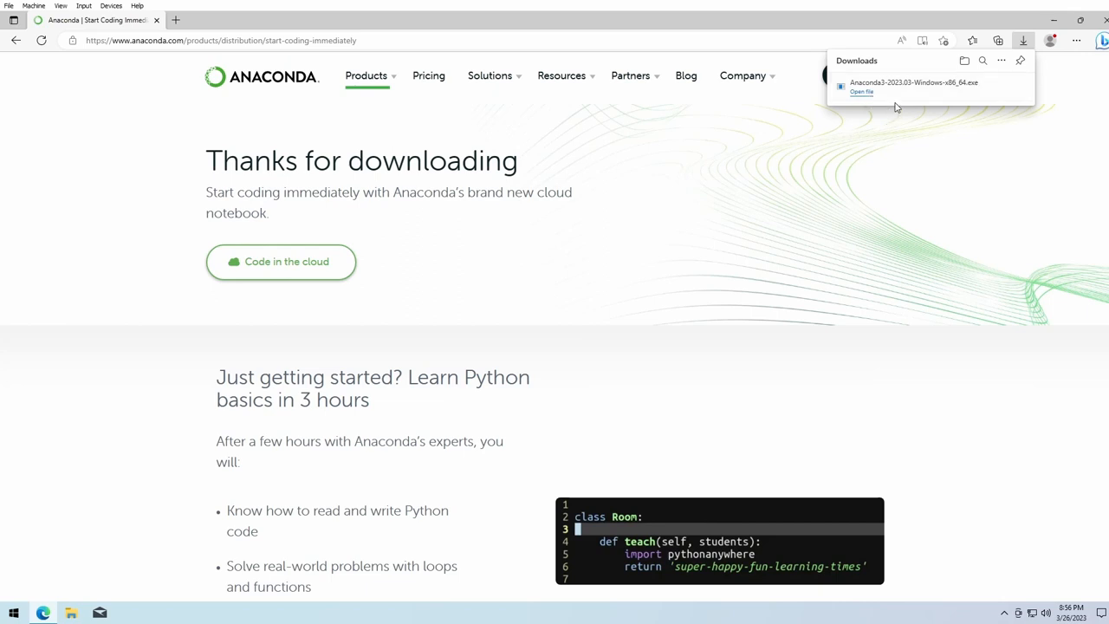
{"action": "mouse_move", "coordinate": [986, 86]}
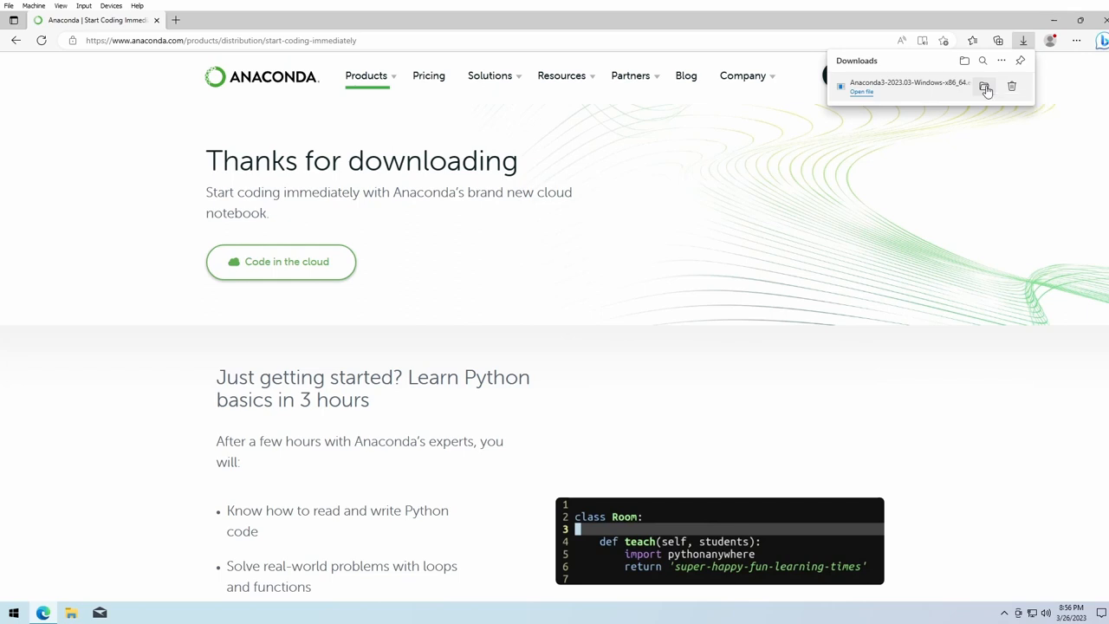
Run Anaconda3-2023.03-Windows-x86_64 from the Downloads folder in File Explorer.
{"action": "left_click", "coordinate": [988, 86]}
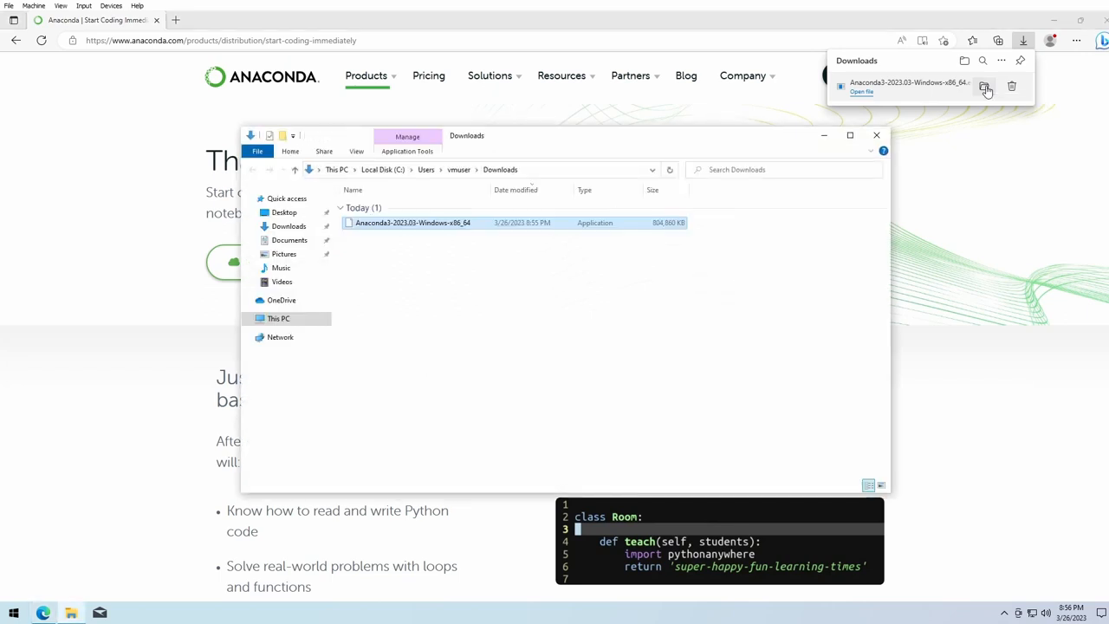
{"action": "left_click", "coordinate": [410, 223]}
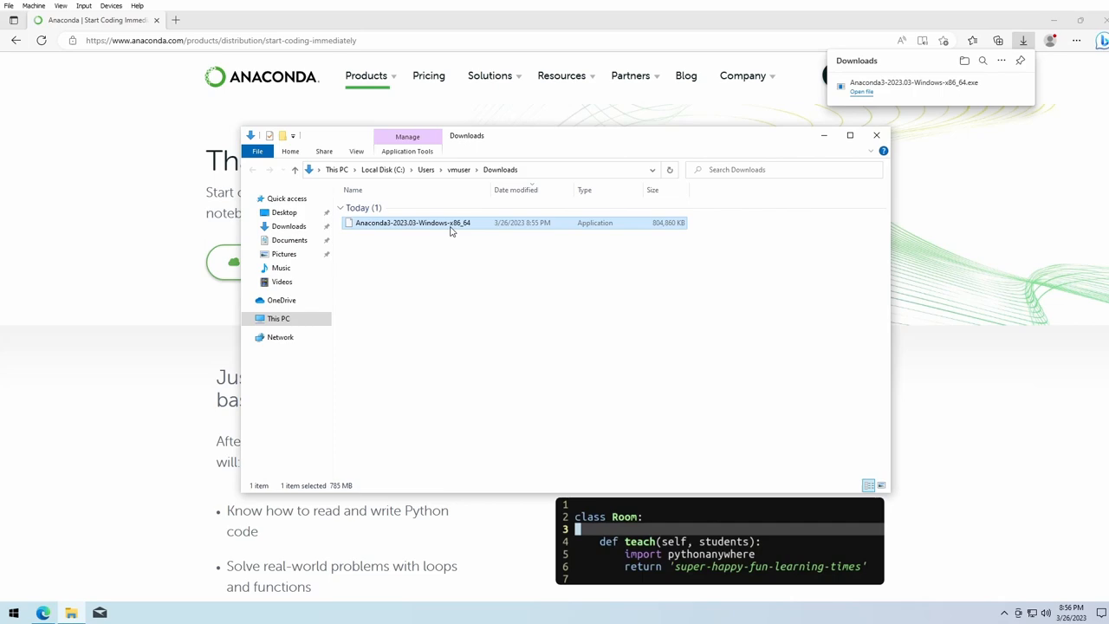
{"action": "left_click", "coordinate": [876, 135]}
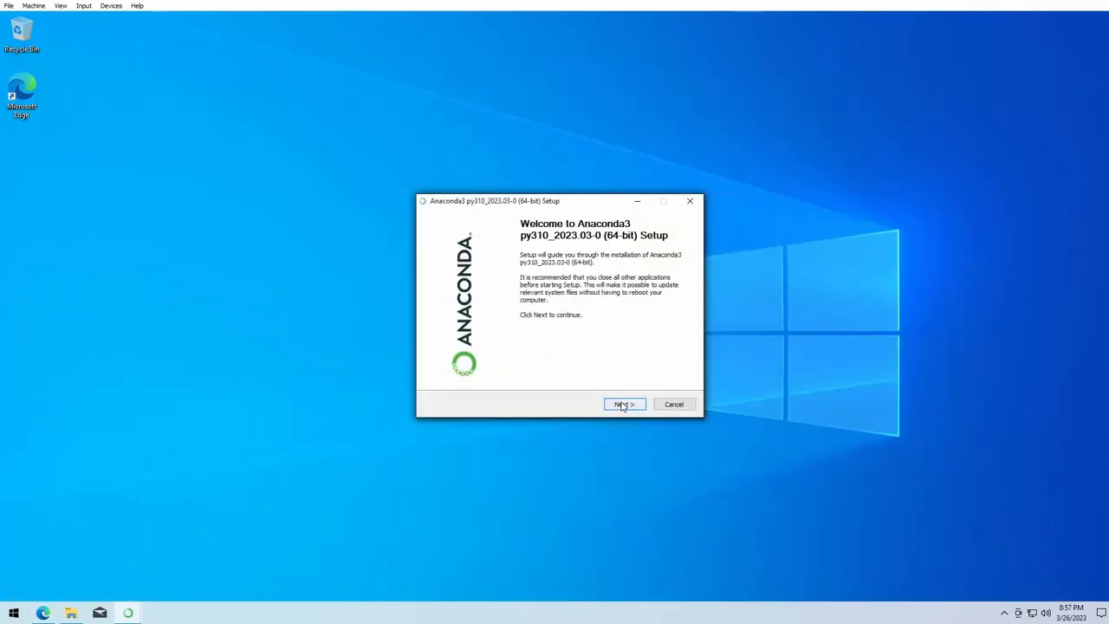
Accept the Anaconda license, choose 'Just Me', and start installing with default advanced options.
{"action": "left_click", "coordinate": [625, 404]}
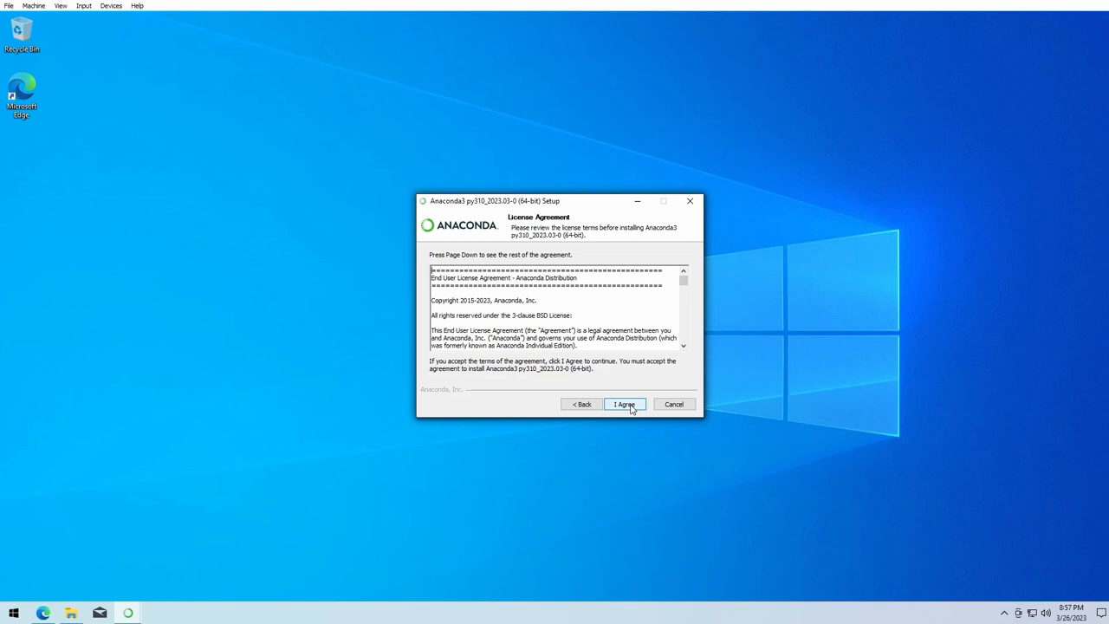
{"action": "left_click", "coordinate": [626, 403]}
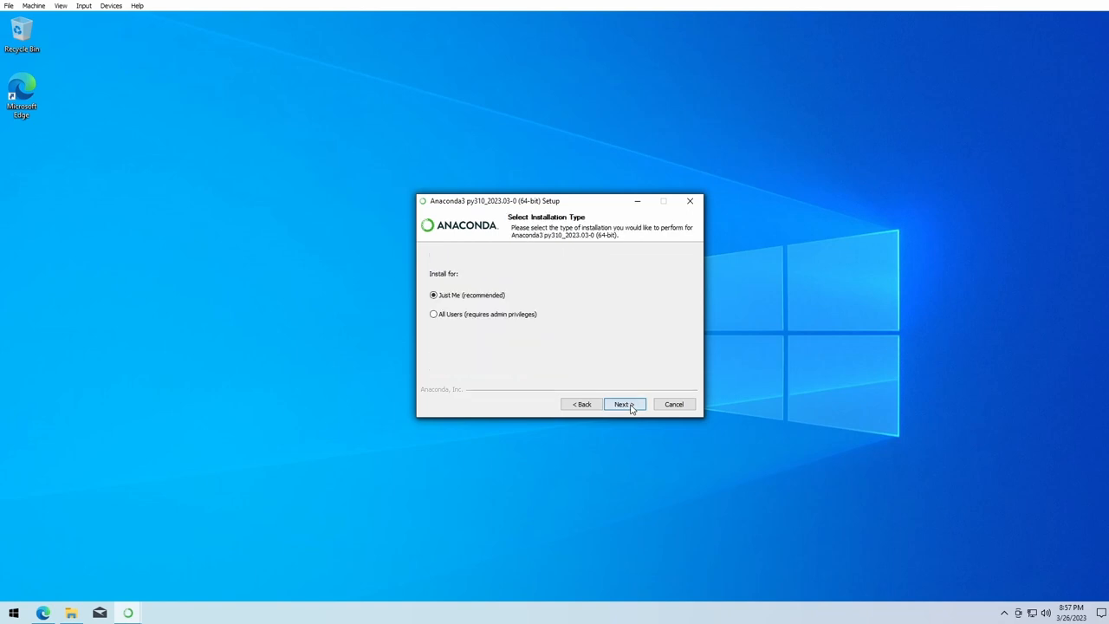
{"action": "left_click", "coordinate": [625, 404]}
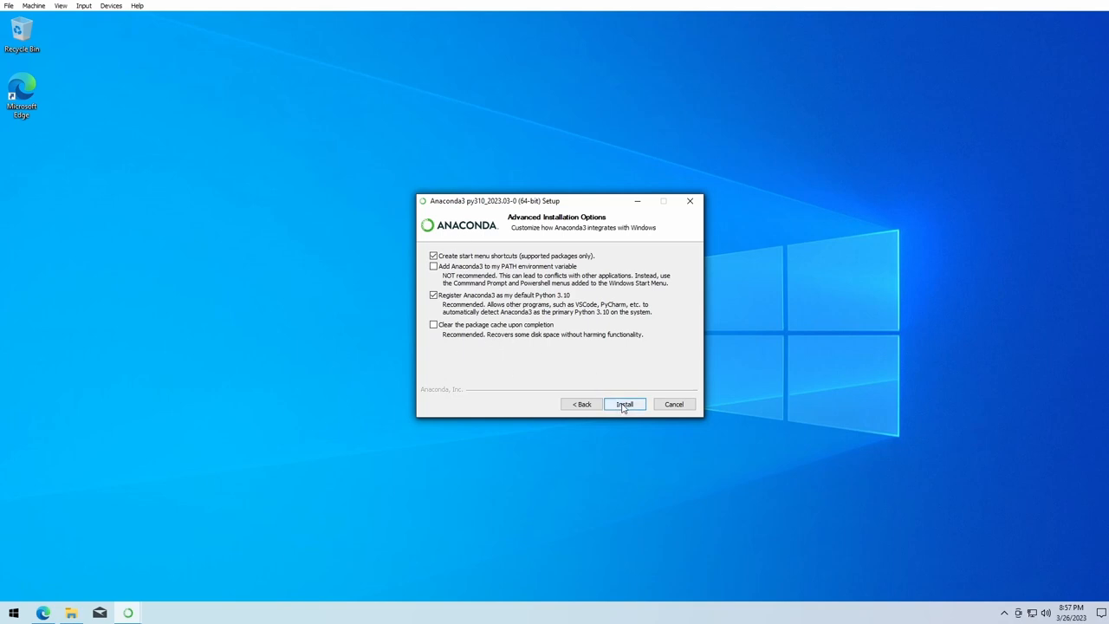
{"action": "left_click", "coordinate": [625, 403]}
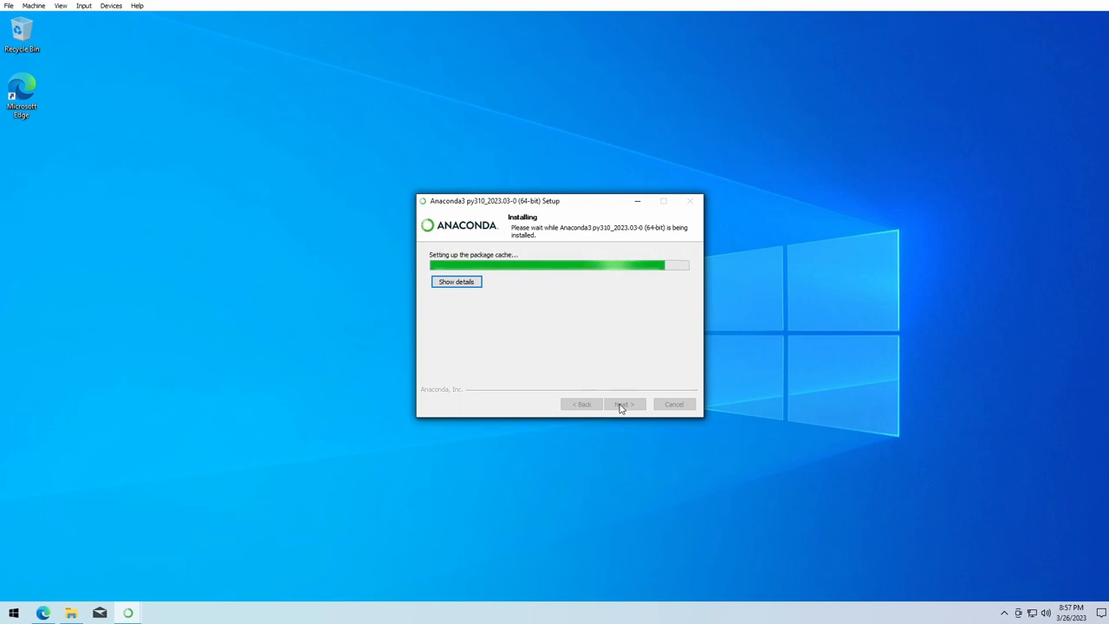
{"action": "mouse_move", "coordinate": [487, 298]}
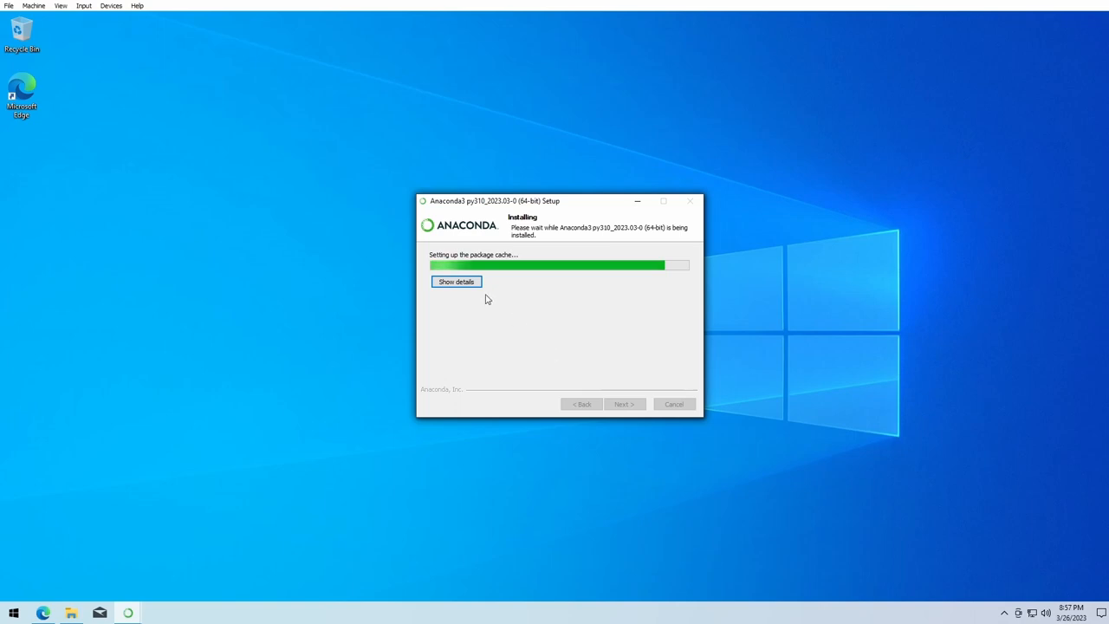
Show the installation details log and wait until Setup reports Completed.
{"action": "left_click", "coordinate": [456, 281]}
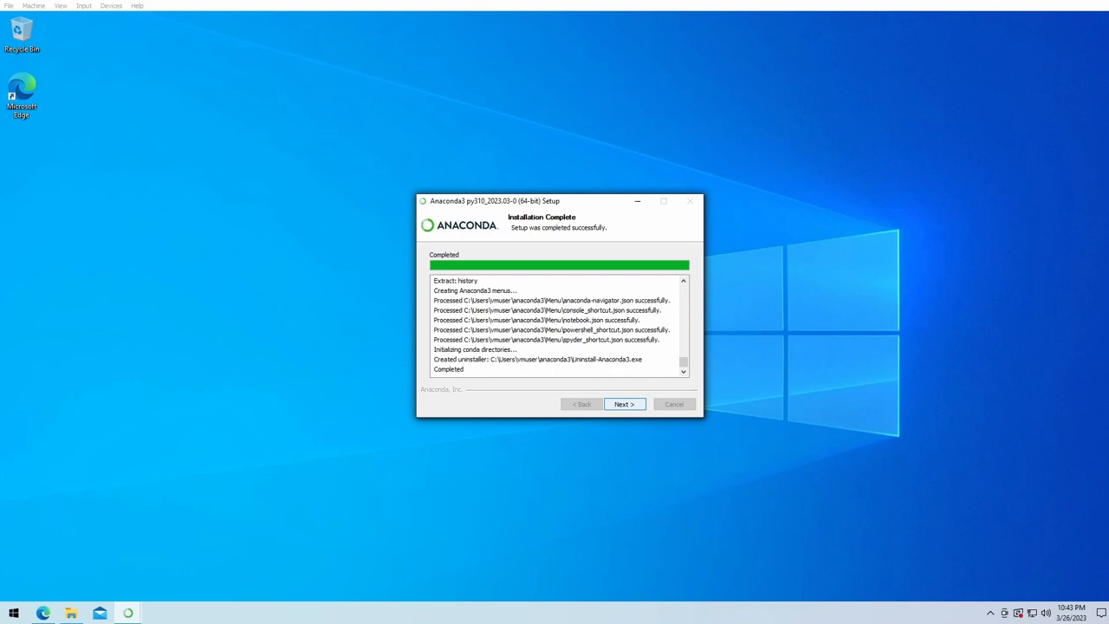
Finish Setup with 'Getting Started' unchecked, then return to Edge and dismiss the cloud pop-up.
{"action": "left_click", "coordinate": [625, 404]}
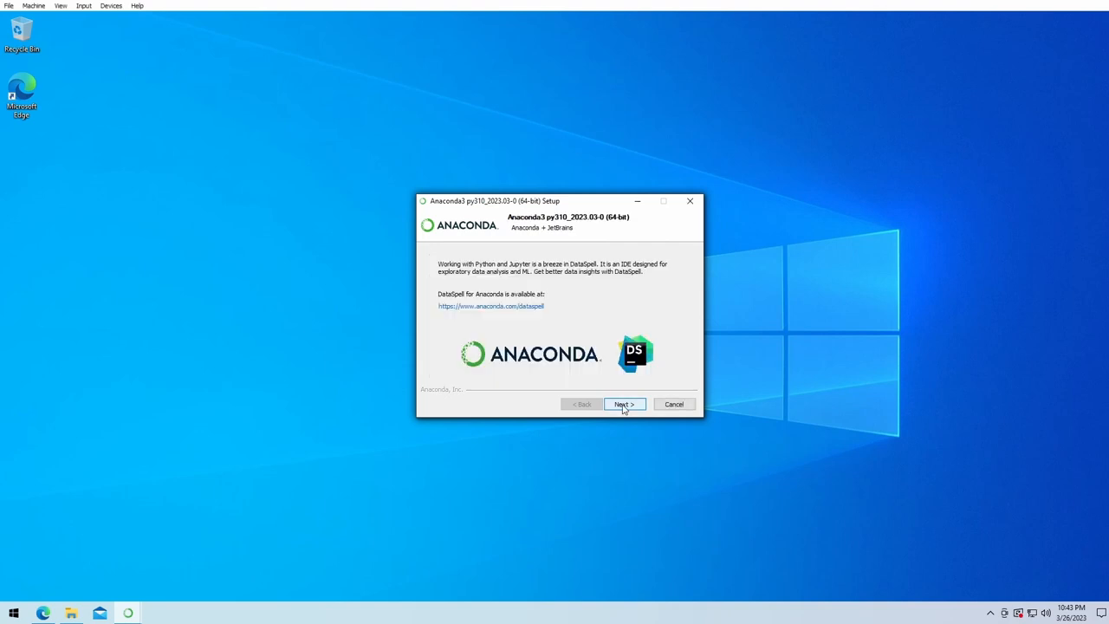
{"action": "left_click", "coordinate": [625, 404]}
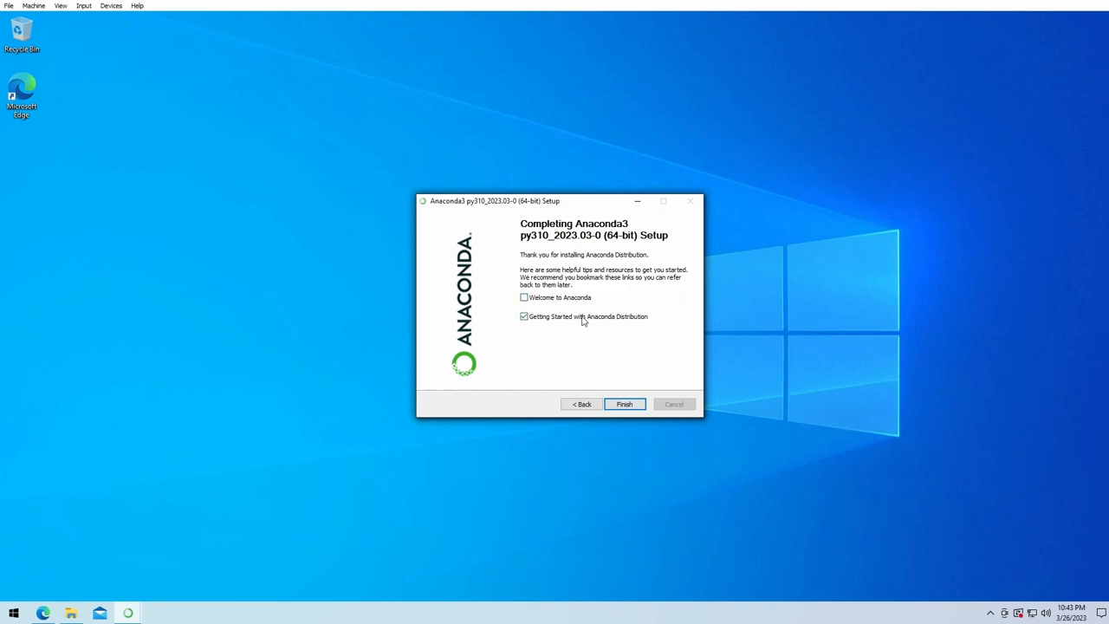
{"action": "left_click", "coordinate": [523, 317]}
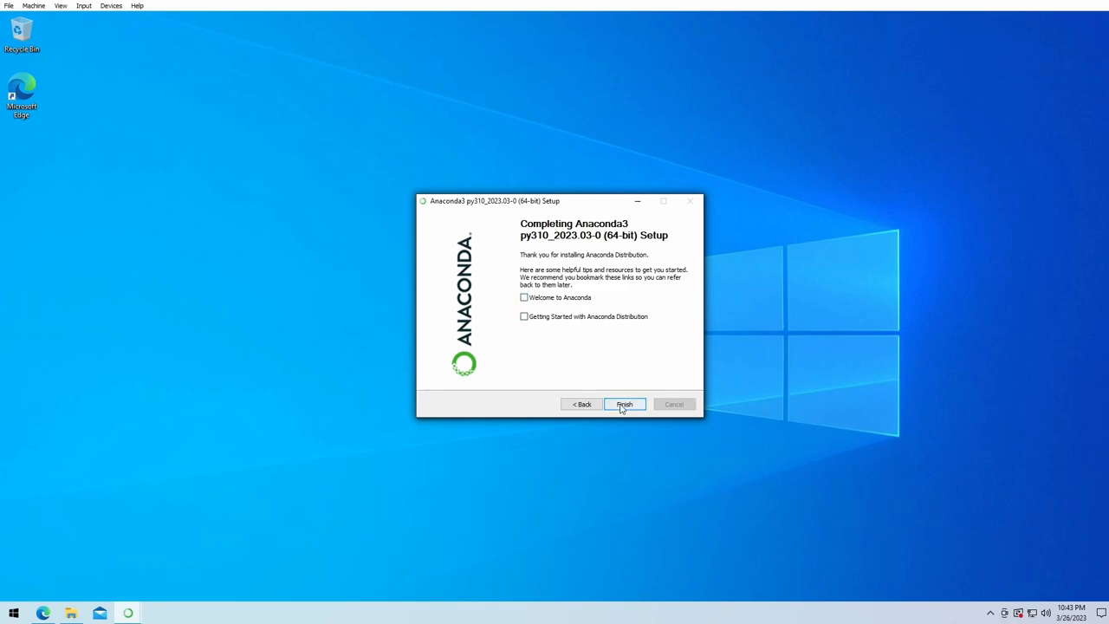
{"action": "left_click", "coordinate": [624, 404]}
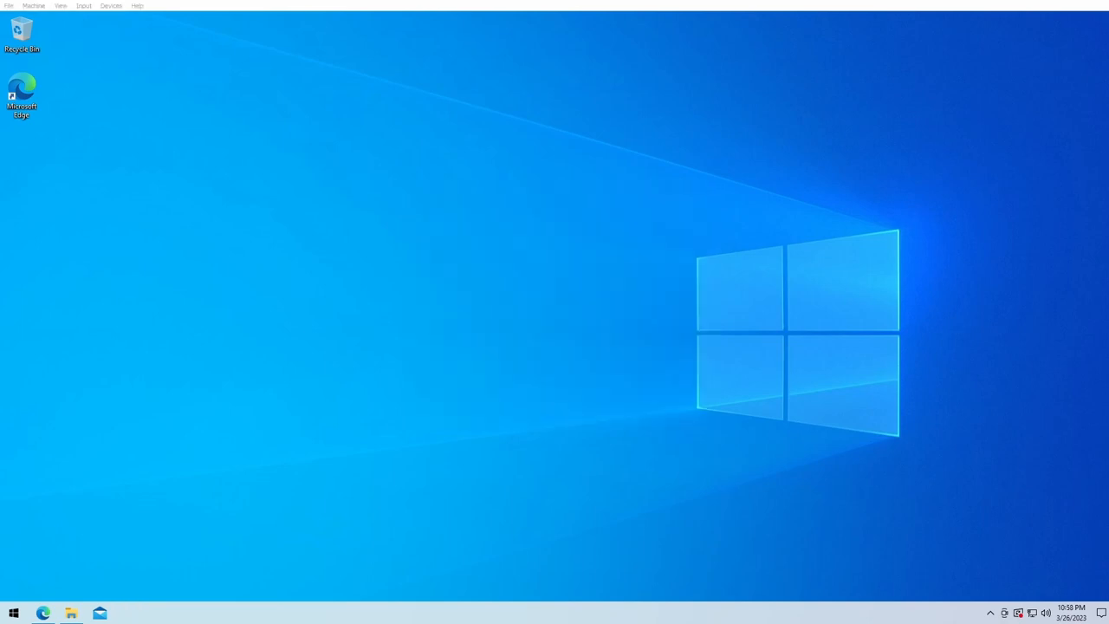
{"action": "left_click", "coordinate": [43, 611]}
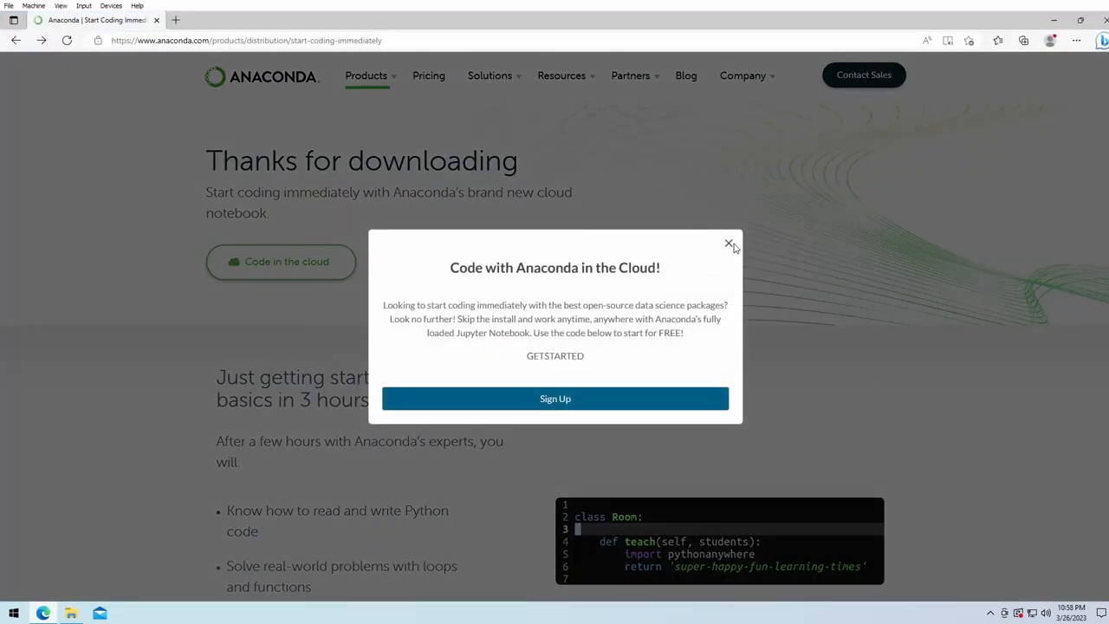
{"action": "left_click", "coordinate": [251, 40]}
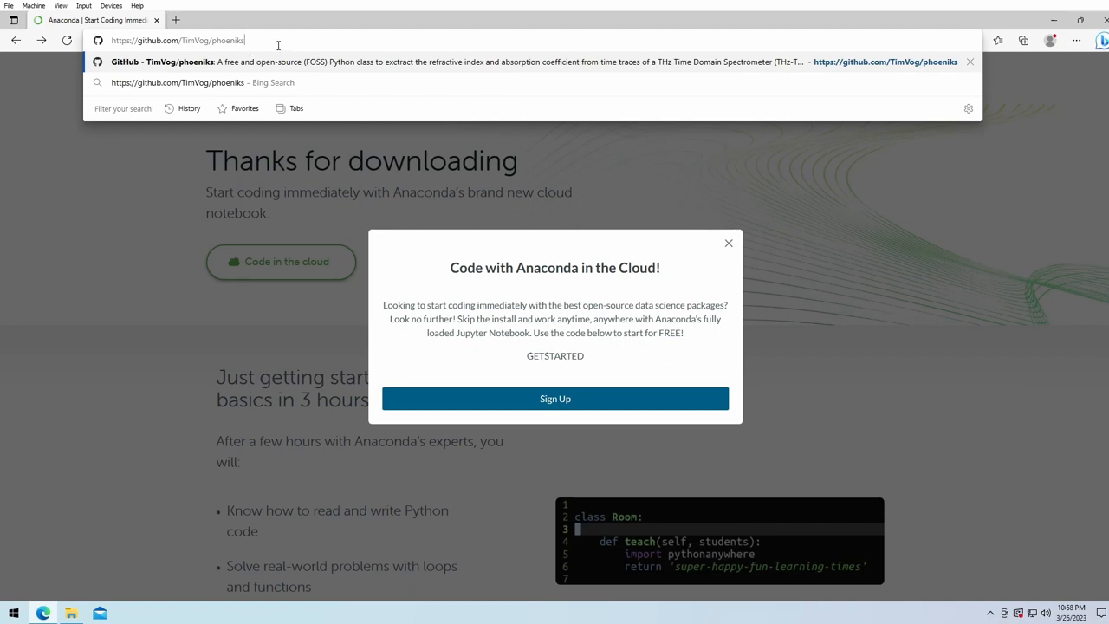
{"action": "mouse_move", "coordinate": [299, 40]}
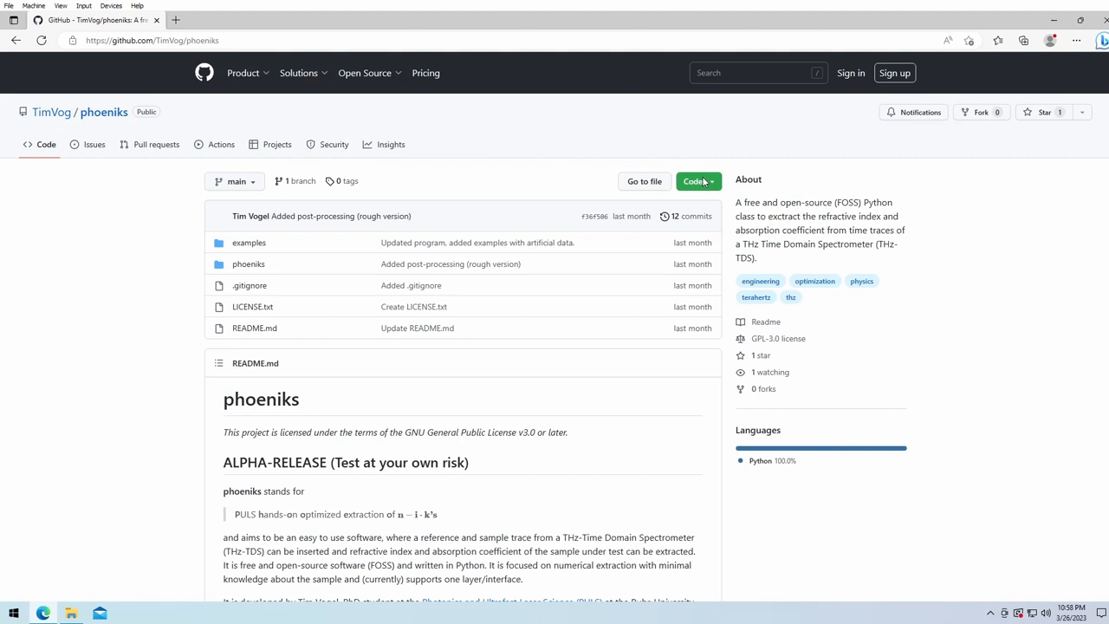
Download phoeniks via Code > Download ZIP and show phoeniks-main.zip in its folder.
{"action": "left_click", "coordinate": [699, 181]}
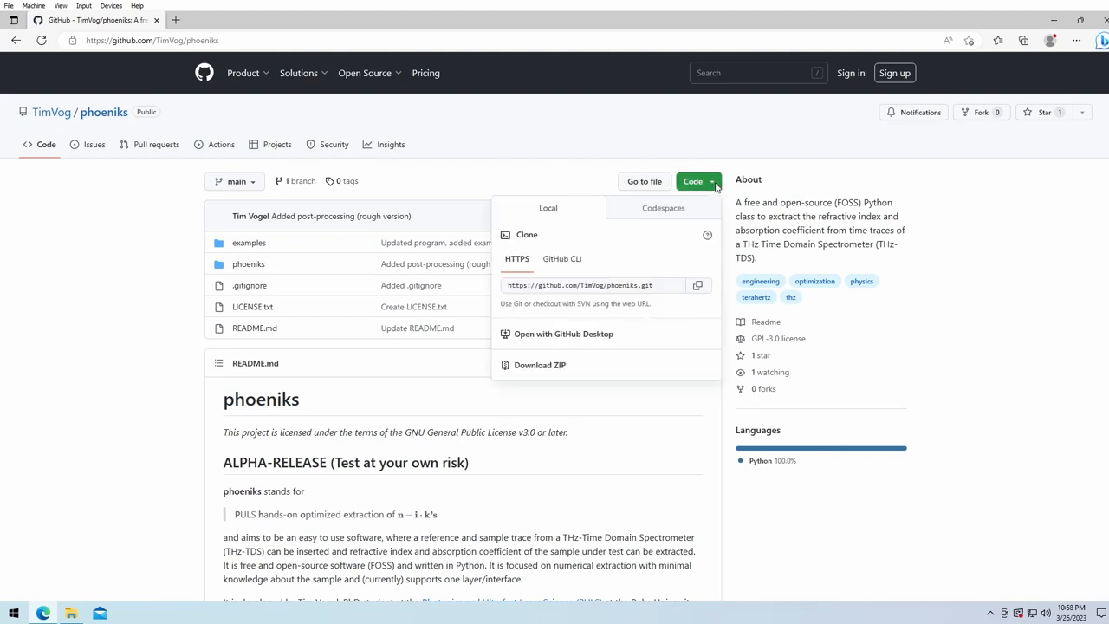
{"action": "mouse_move", "coordinate": [548, 365]}
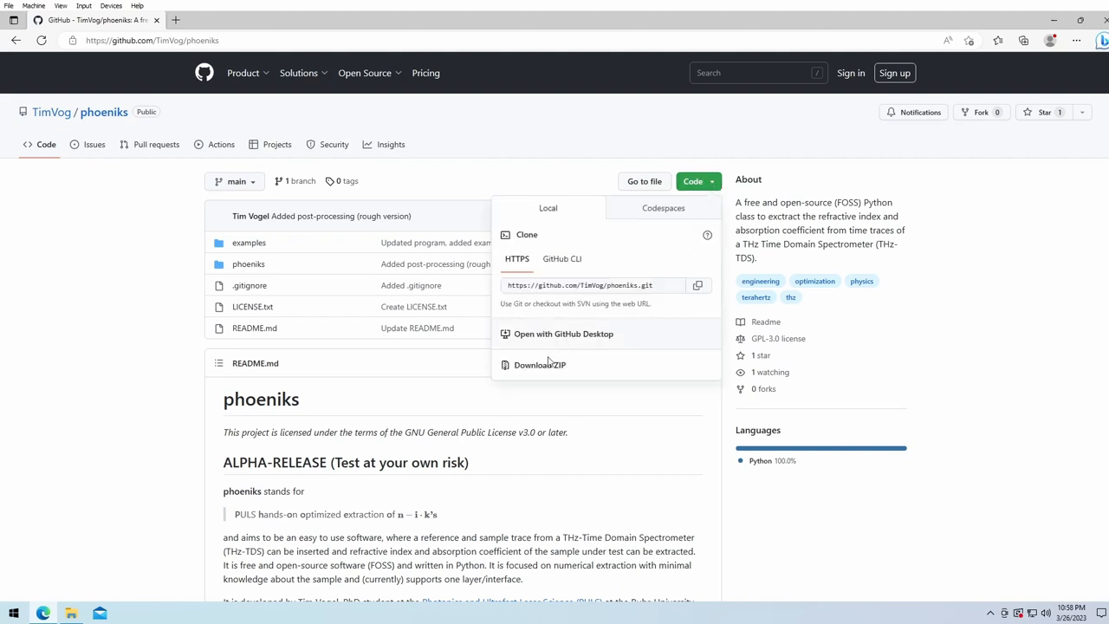
{"action": "left_click", "coordinate": [539, 365]}
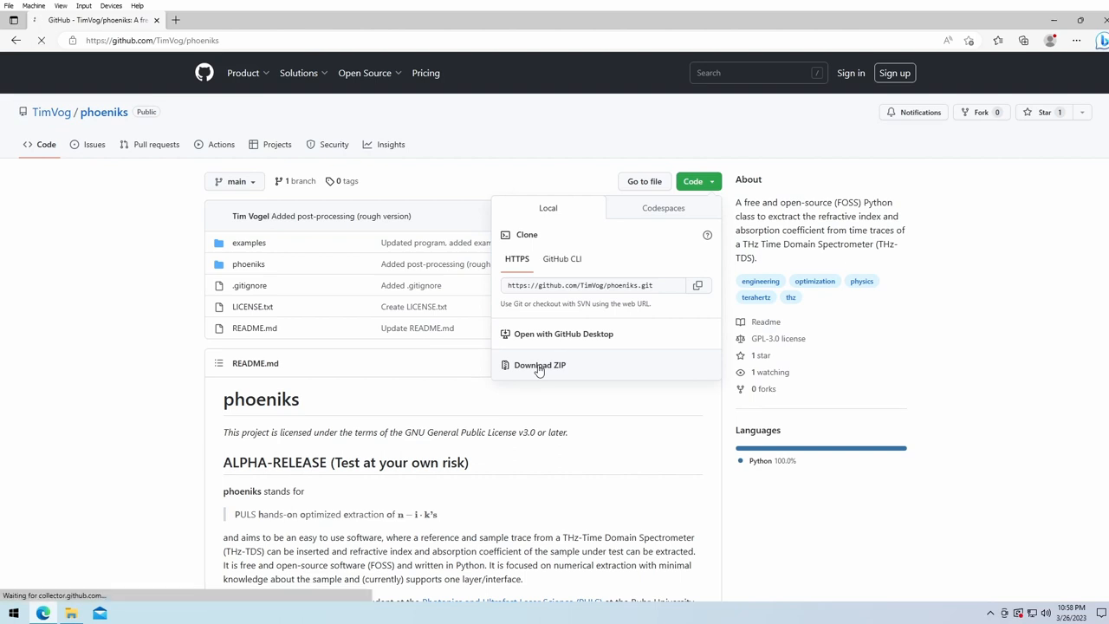
{"action": "left_click", "coordinate": [539, 365]}
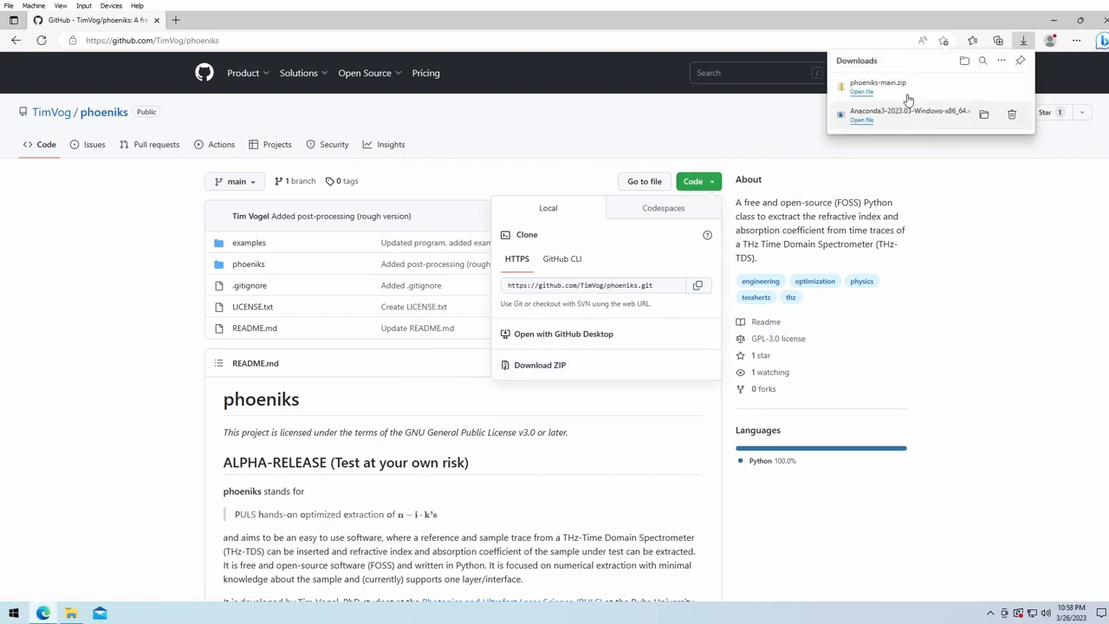
{"action": "left_click", "coordinate": [983, 85]}
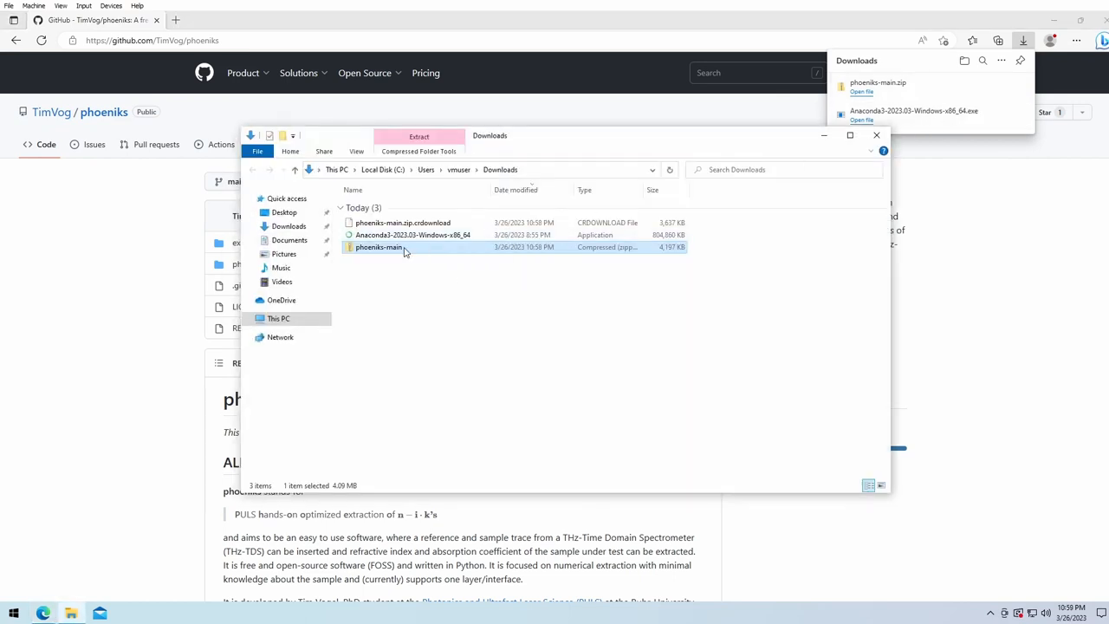
Extract All from phoeniks-main.zip and open the extracted phoeniks-main folder.
{"action": "right_click", "coordinate": [378, 247]}
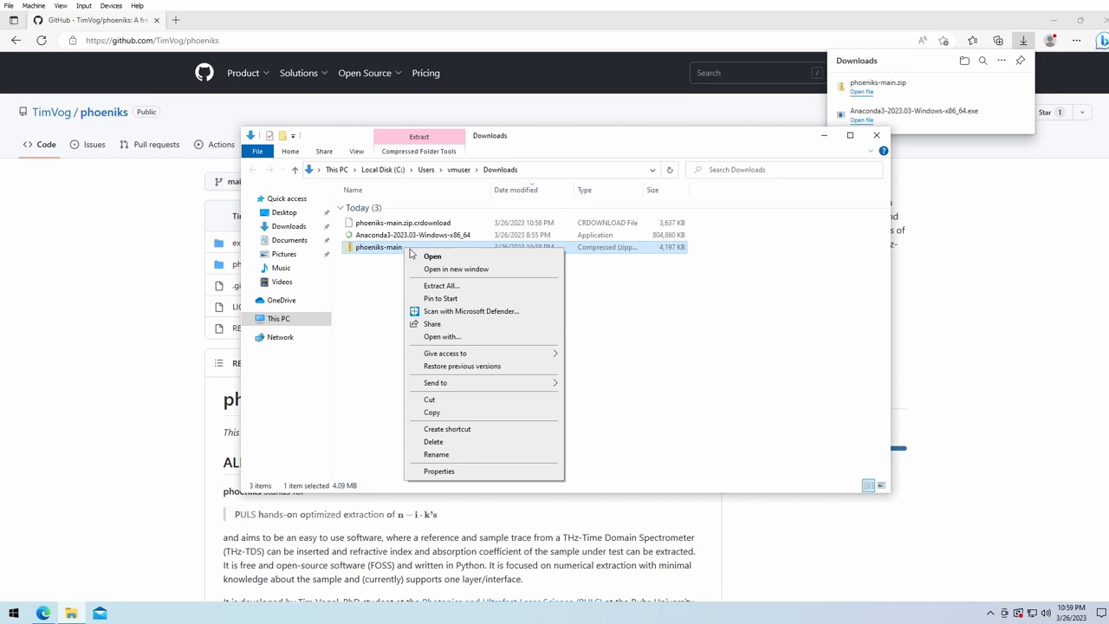
{"action": "left_click", "coordinate": [445, 285]}
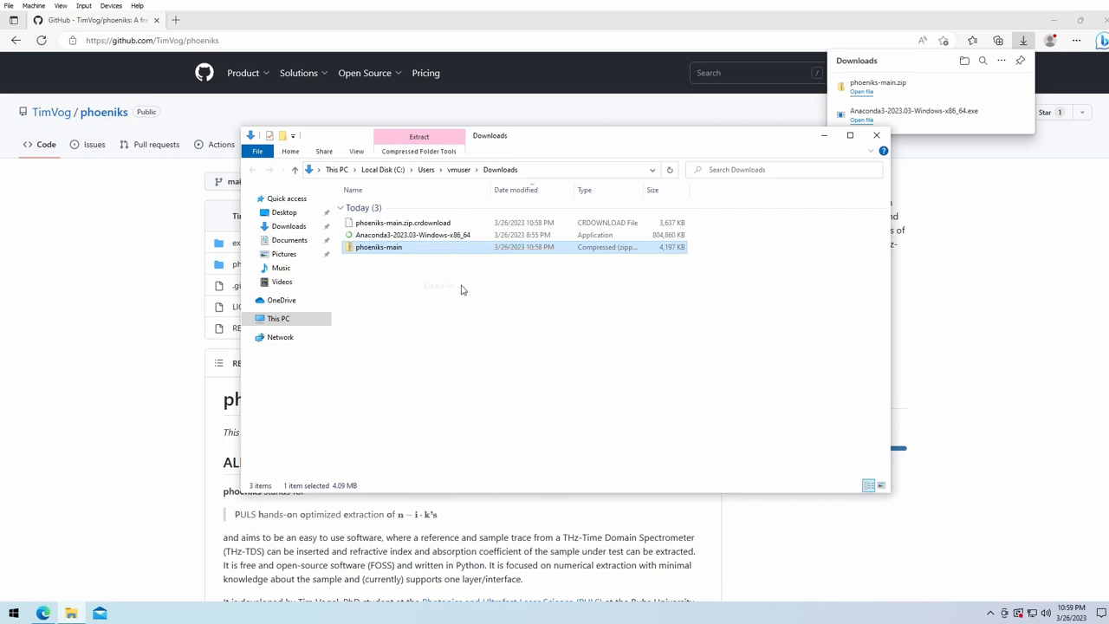
{"action": "left_click", "coordinate": [418, 136]}
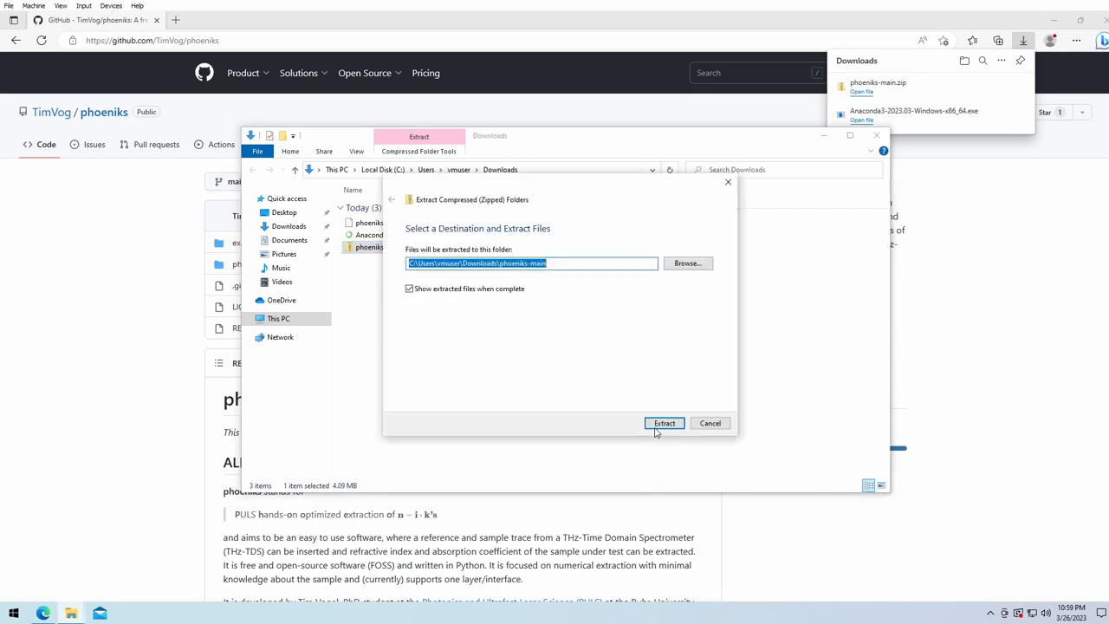
{"action": "left_click", "coordinate": [664, 423]}
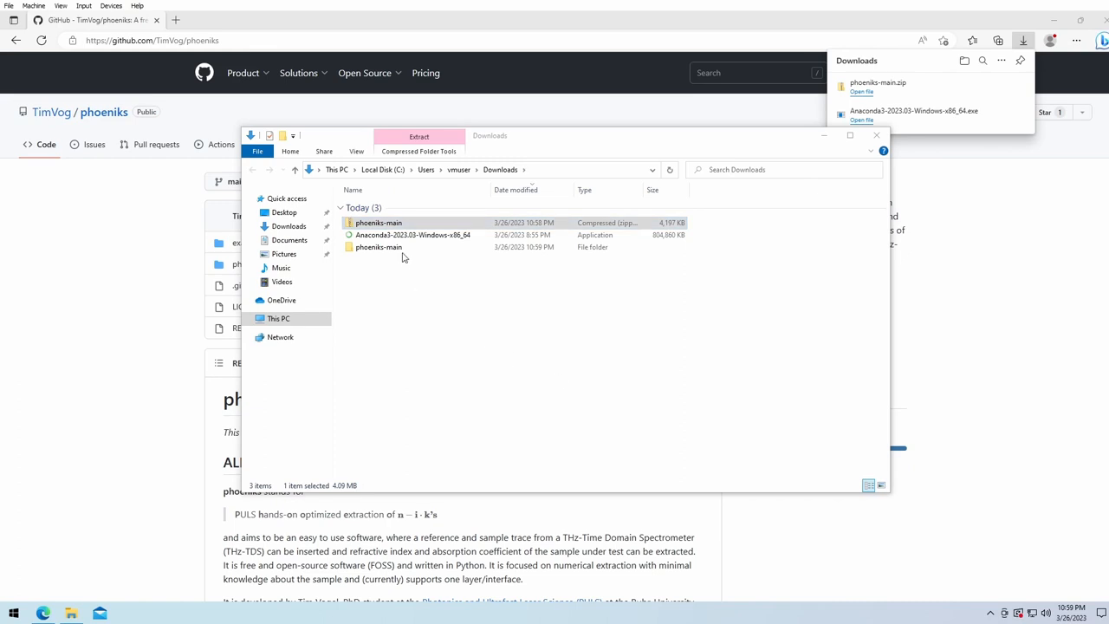
{"action": "double_click", "coordinate": [377, 247]}
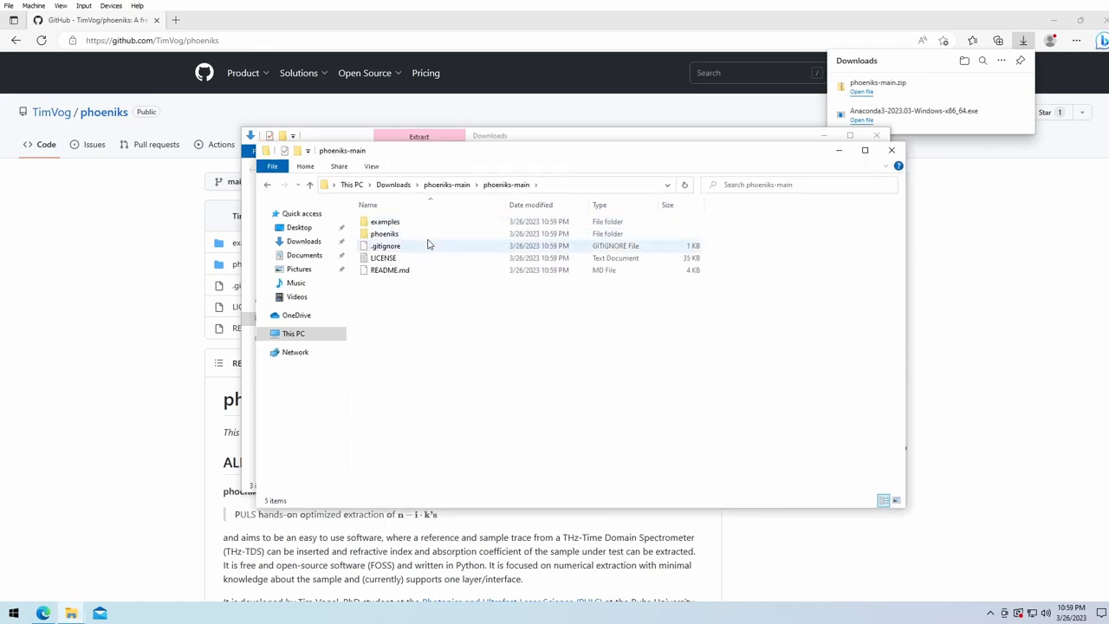
{"action": "mouse_move", "coordinate": [416, 258]}
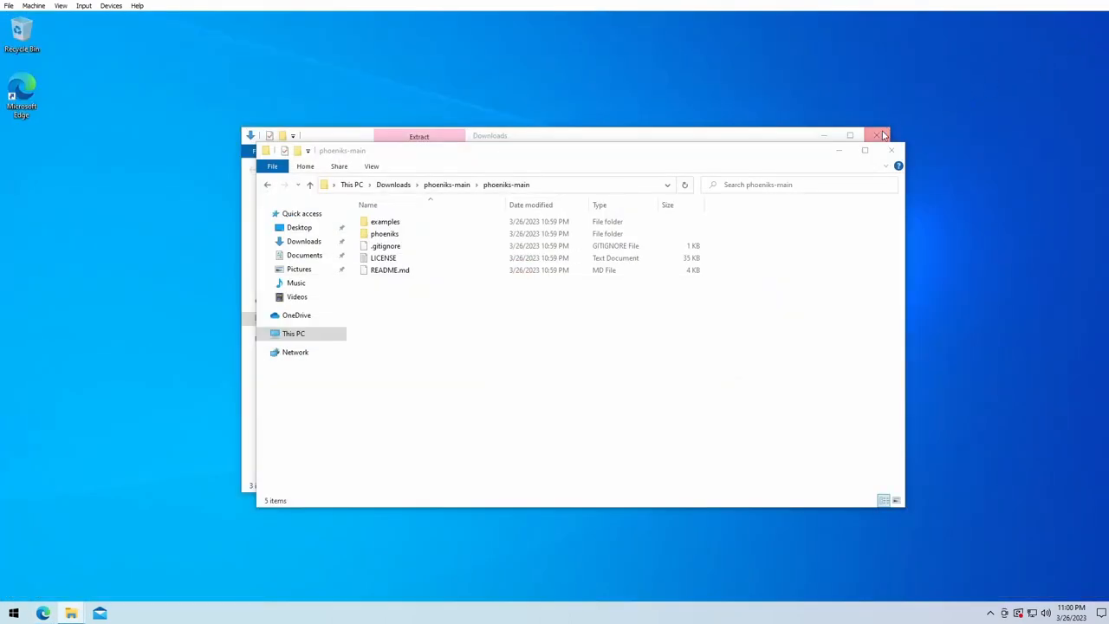
Close the Downloads Explorer window and start Jupyter Notebook from the Start menu.
{"action": "left_click", "coordinate": [881, 134]}
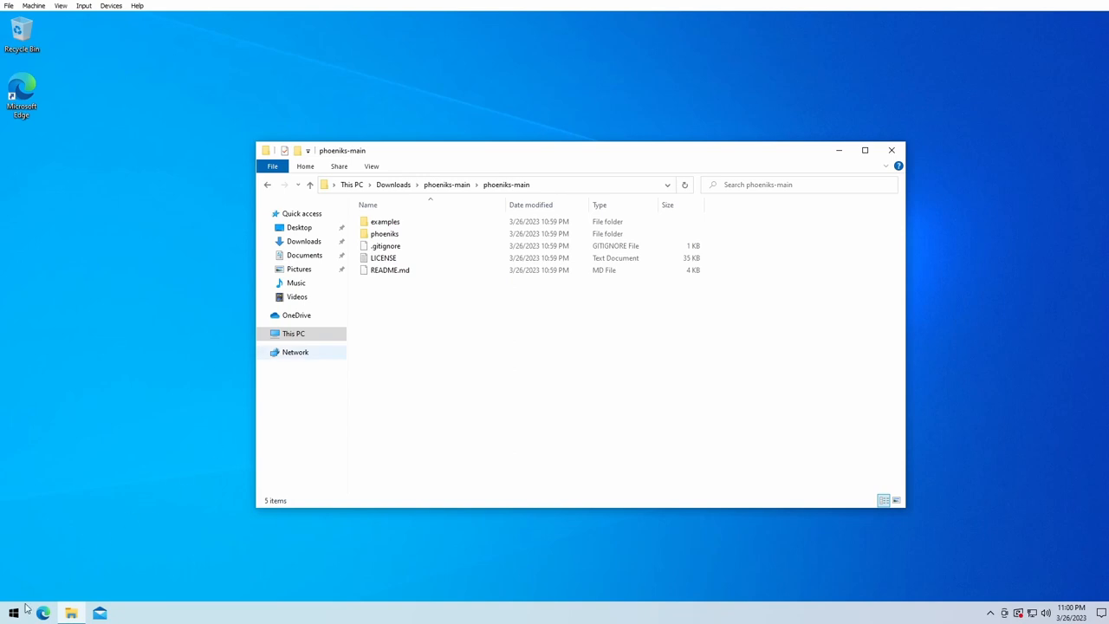
{"action": "left_click", "coordinate": [11, 610]}
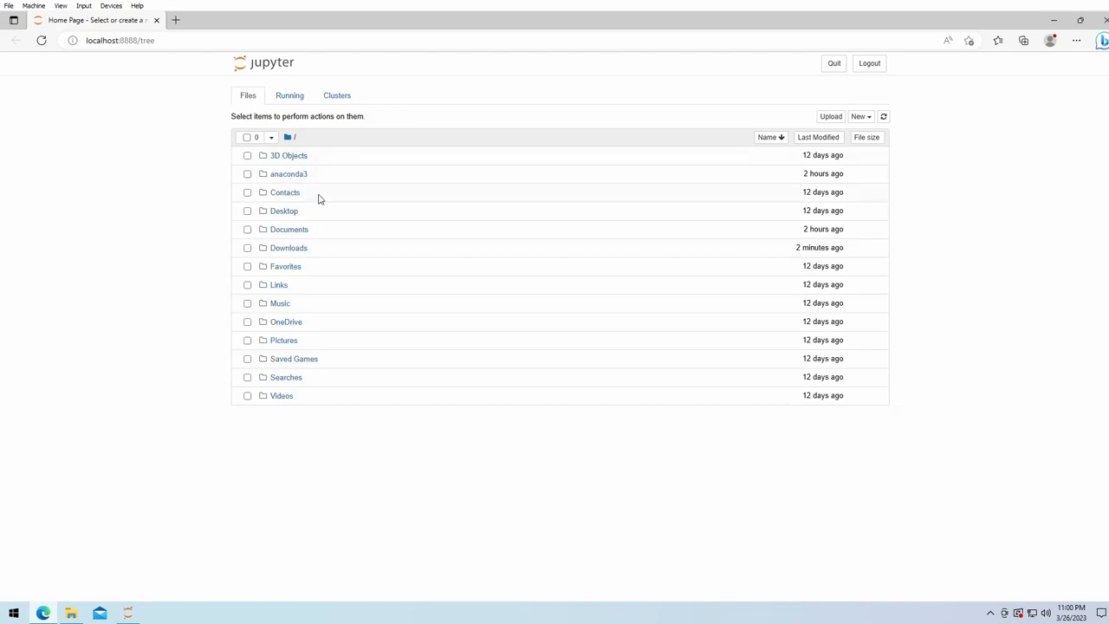
{"action": "mouse_move", "coordinate": [212, 231]}
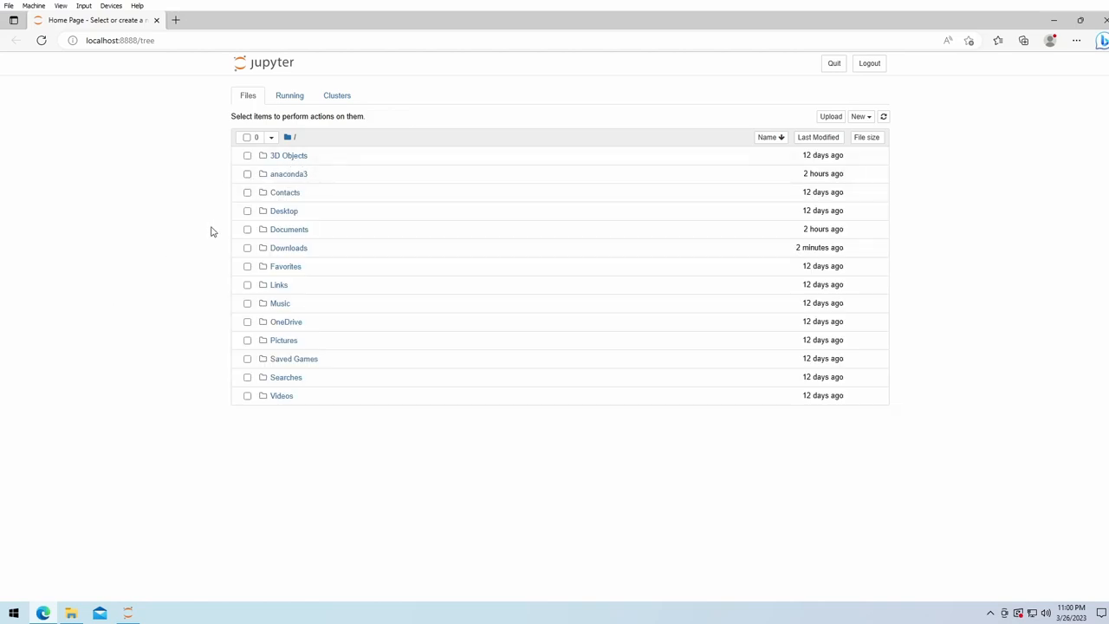
{"action": "mouse_move", "coordinate": [240, 218]}
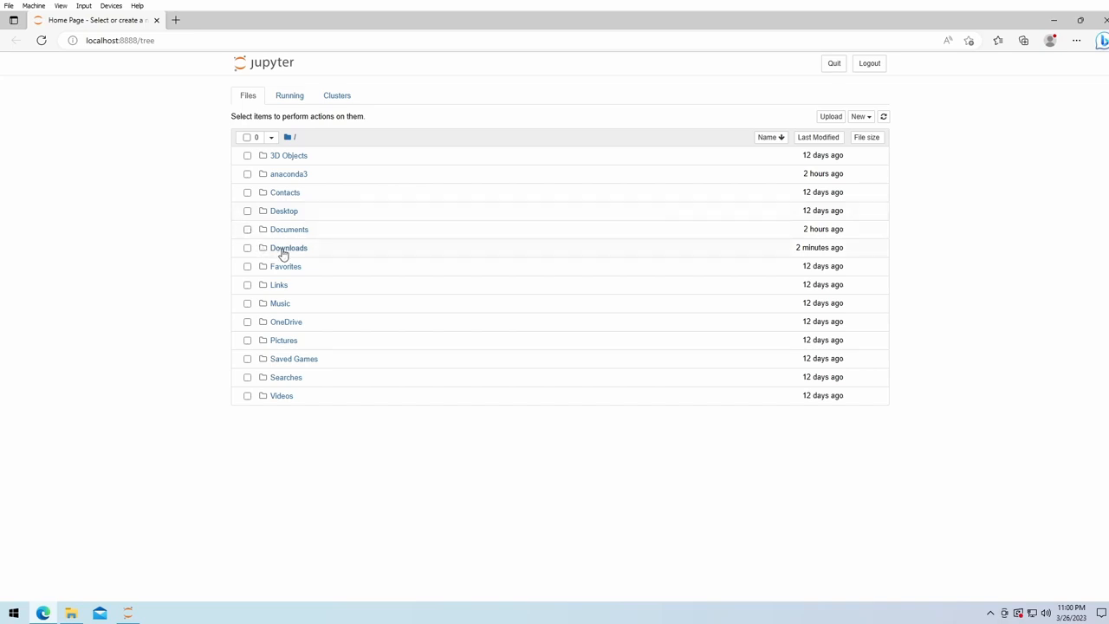
Go through Downloads > phoeniks-main > phoeniks-main, check the phoeniks folder, then open examples.
{"action": "left_click", "coordinate": [288, 248]}
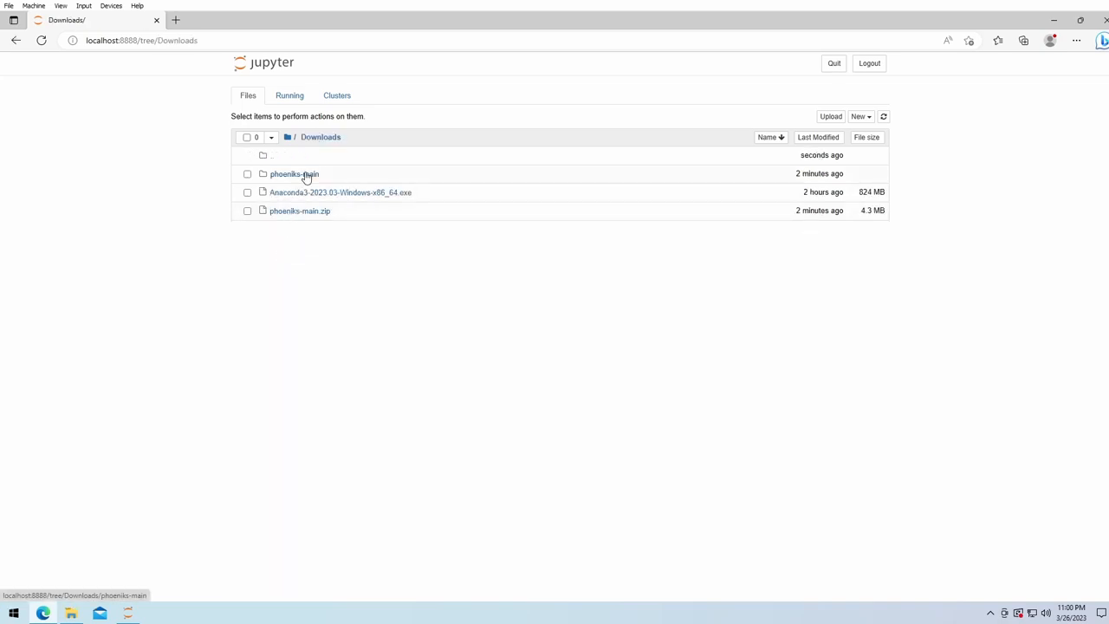
{"action": "left_click", "coordinate": [294, 173]}
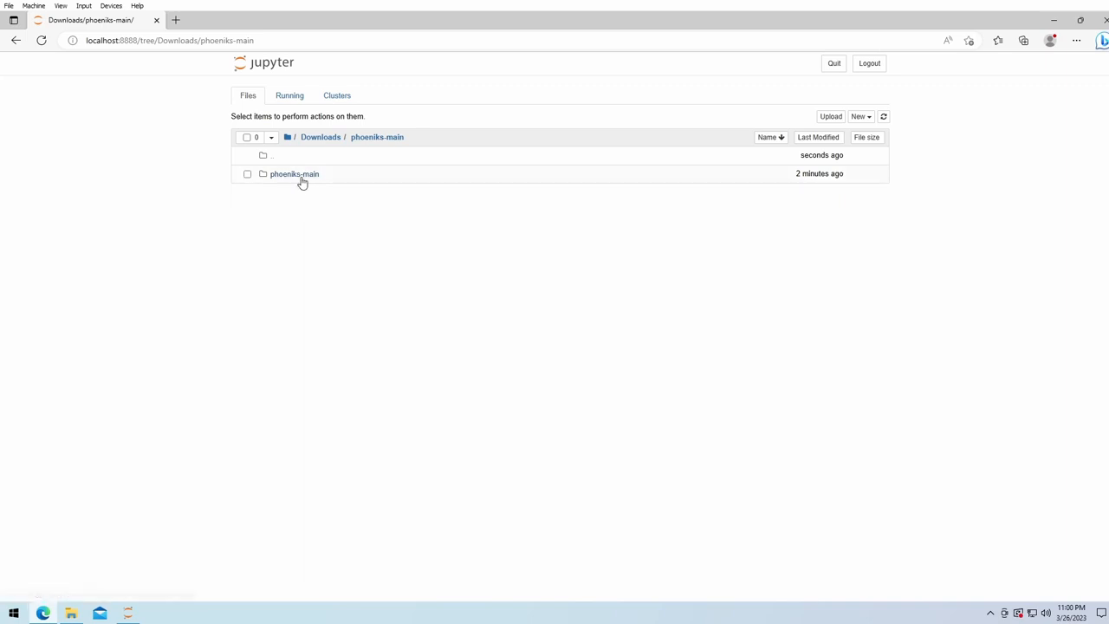
{"action": "left_click", "coordinate": [294, 174]}
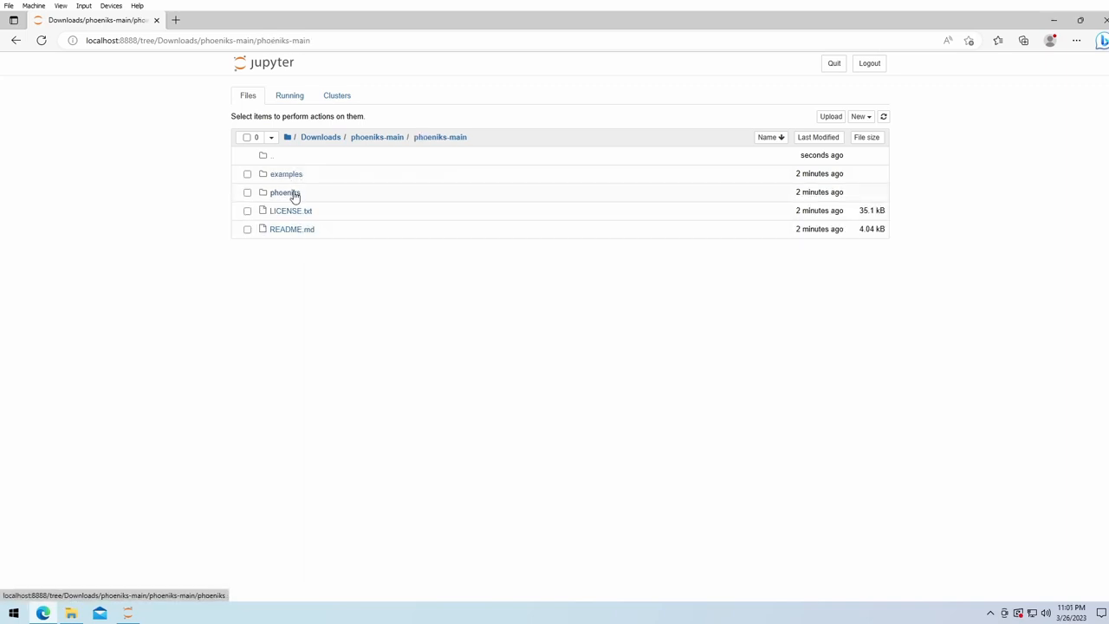
{"action": "left_click", "coordinate": [285, 191]}
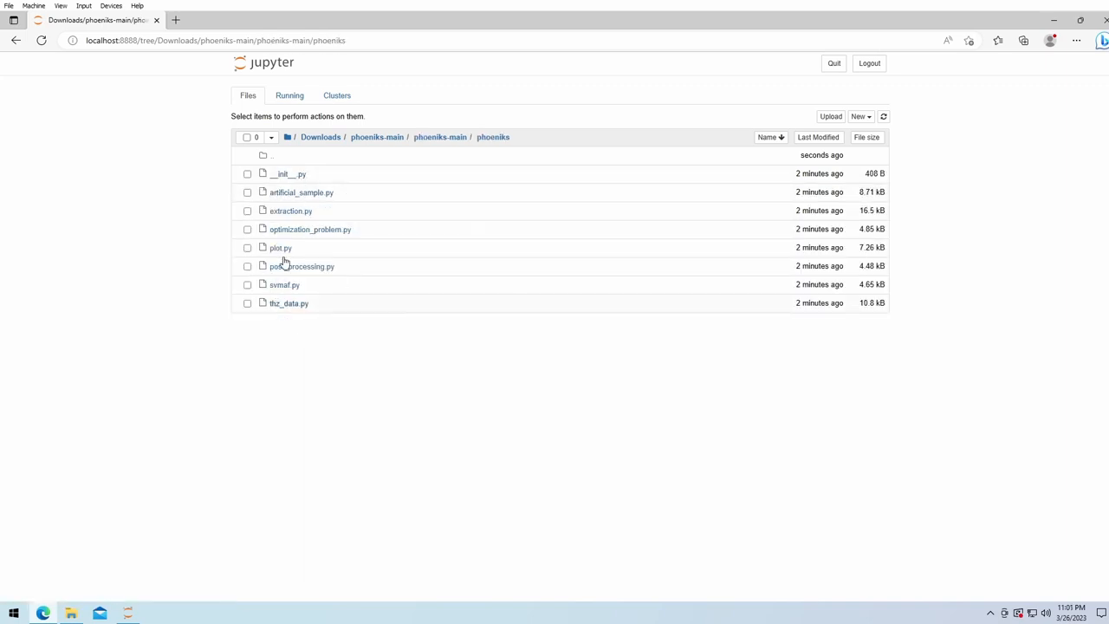
{"action": "left_click", "coordinate": [440, 137]}
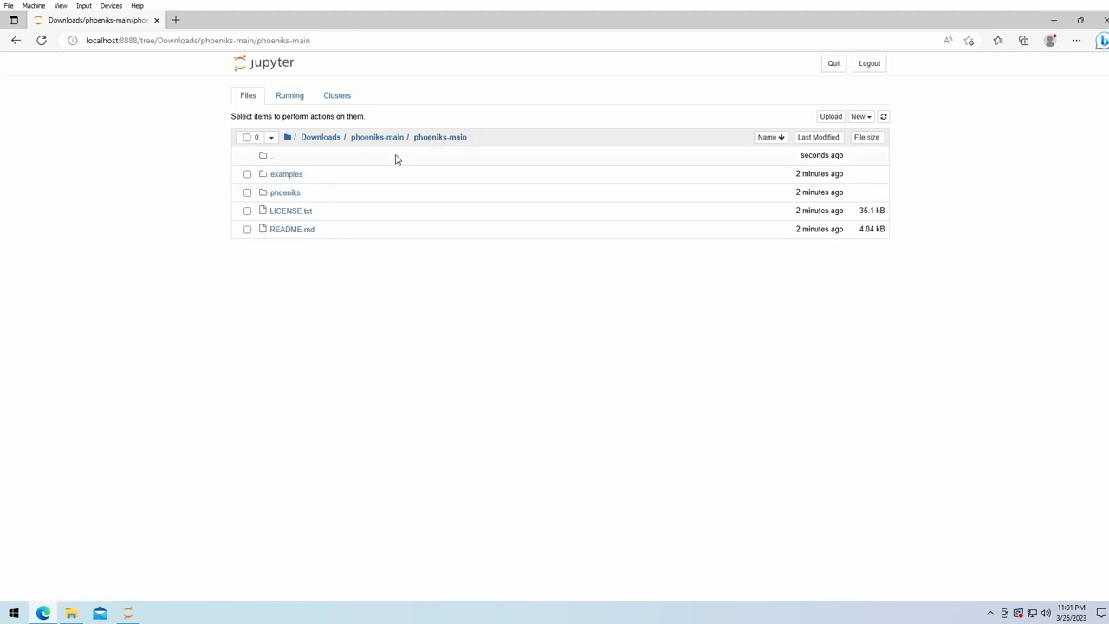
{"action": "mouse_move", "coordinate": [291, 180]}
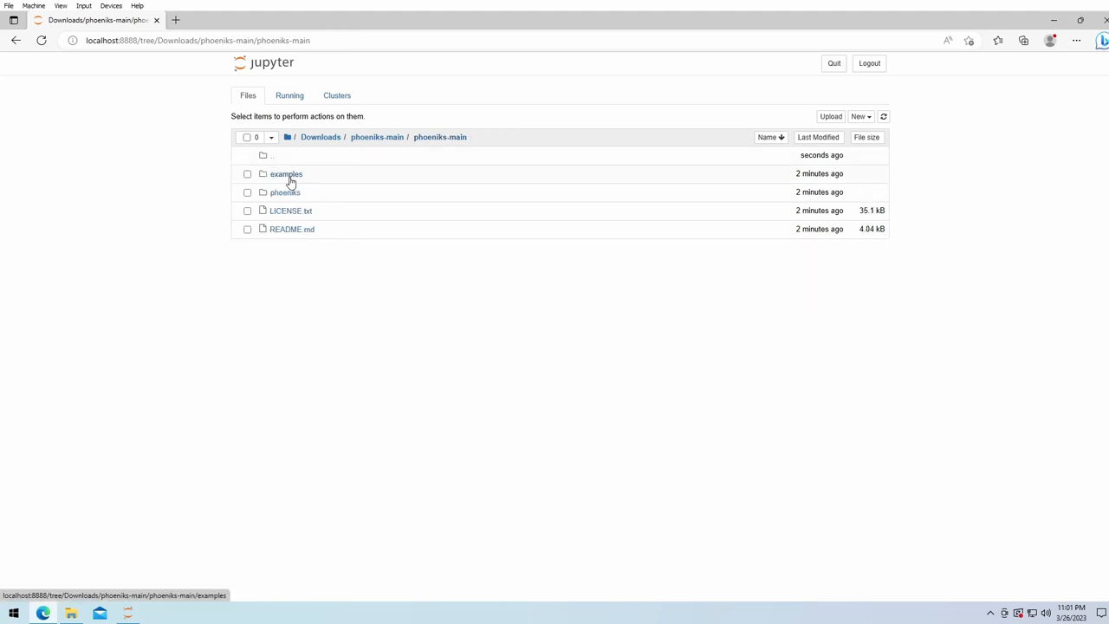
{"action": "left_click", "coordinate": [286, 174]}
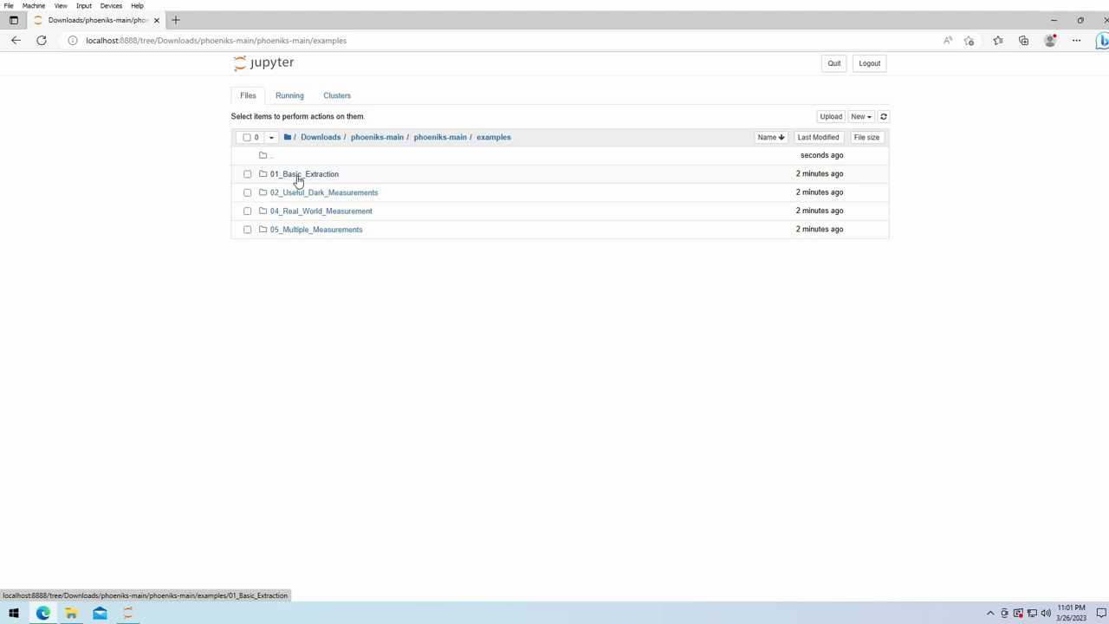
{"action": "mouse_move", "coordinate": [293, 182]}
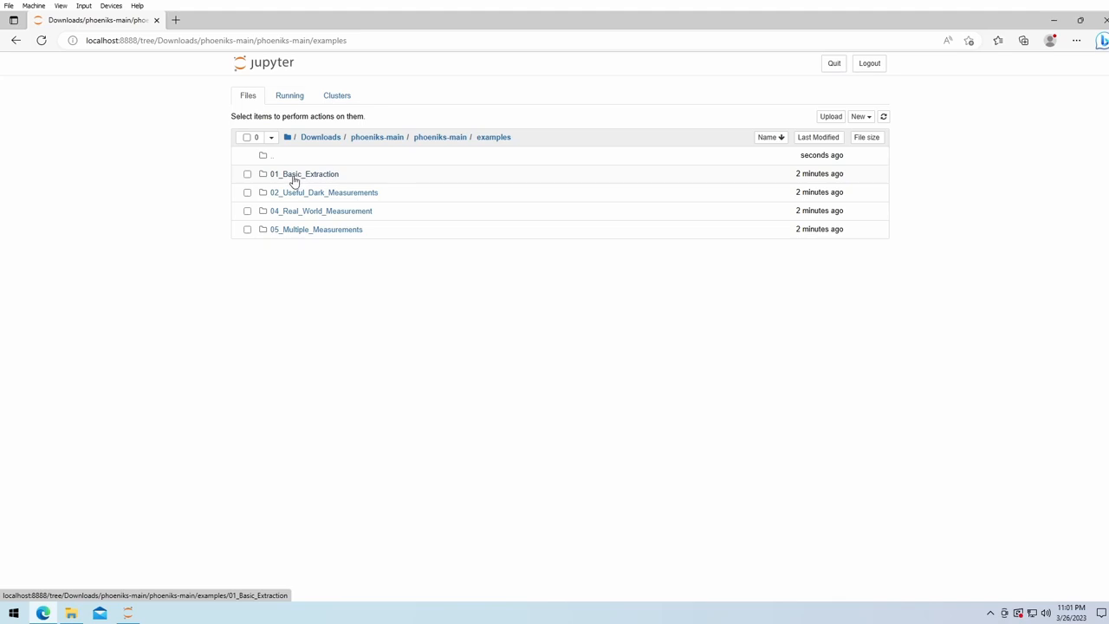